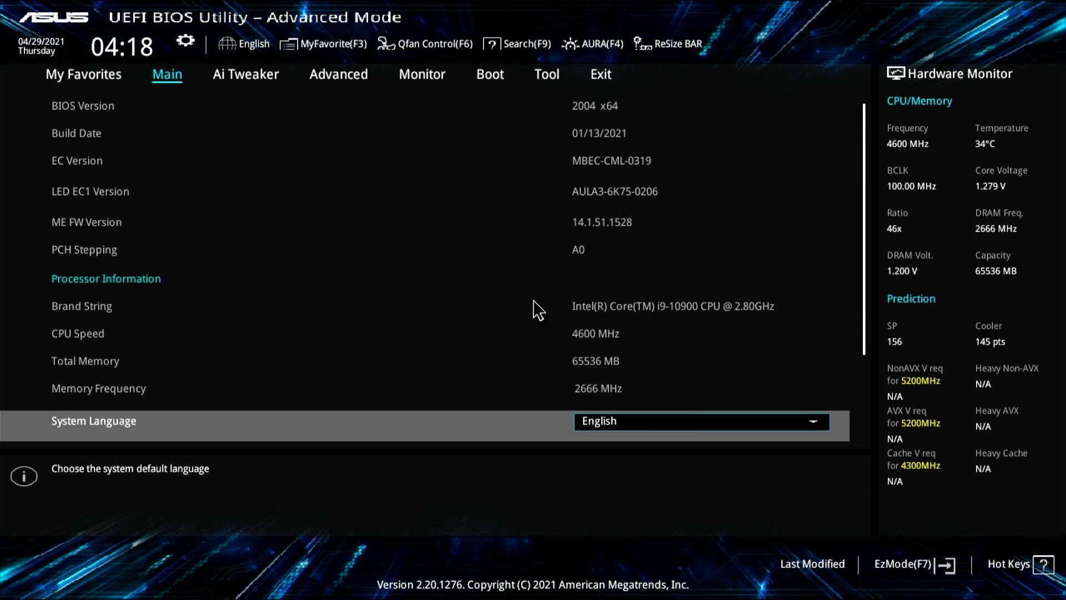
- View the Ai Tweaker page with the XMP I profile and MultiCore Enhancement limits removed
left_click(902, 564)
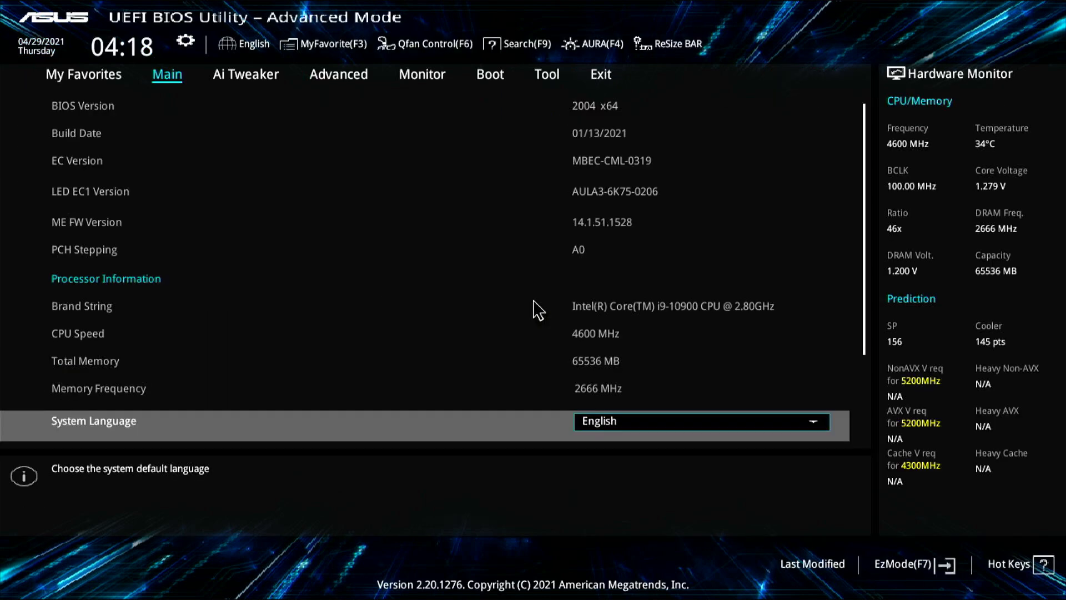
left_click(244, 74)
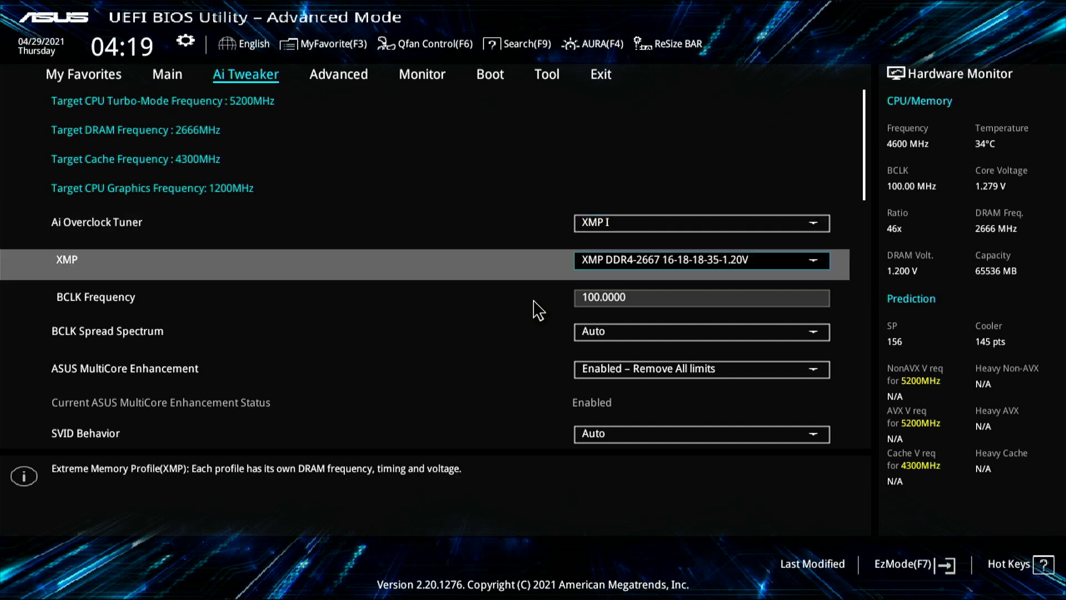
- Review Ai Overclock Tuner and keep MultiCore Enhancement set to remove all limits
left_click(272, 298)
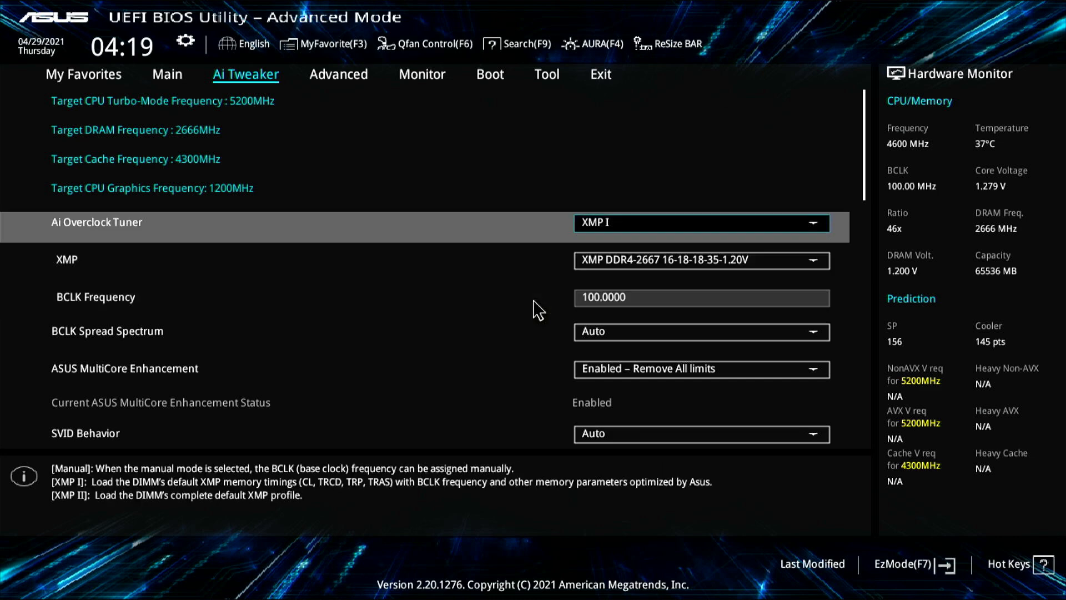
scroll("down", 3)
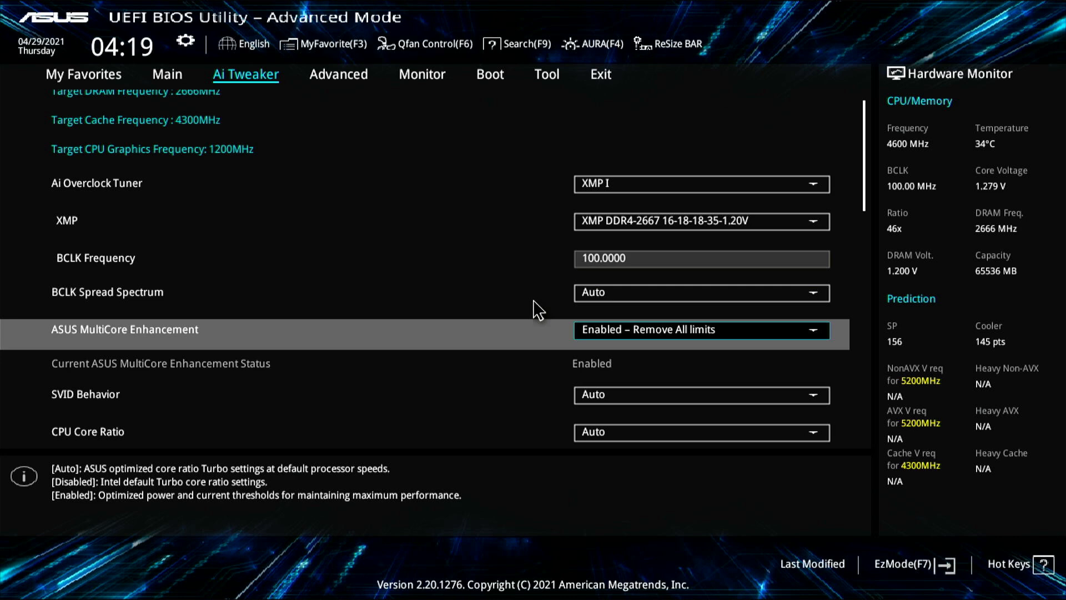
left_click(701, 328)
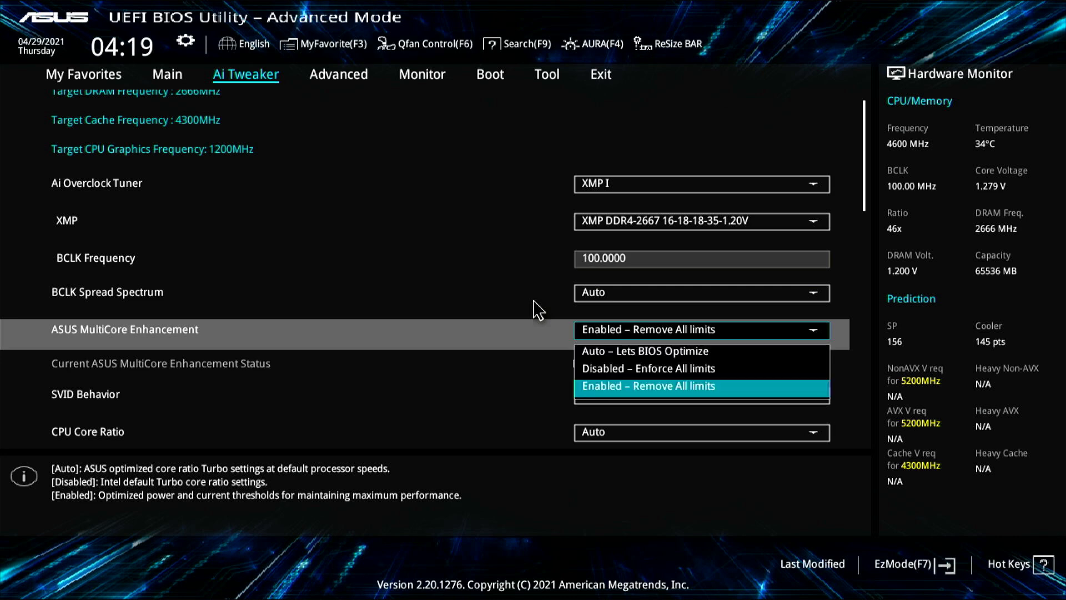
left_click(701, 386)
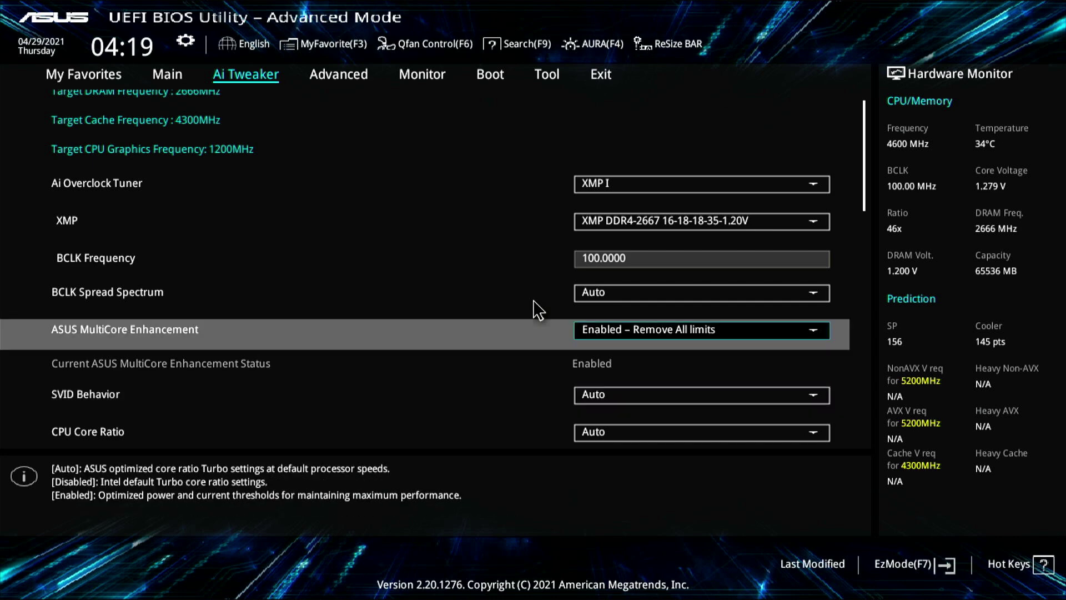
- Review CPU Core Ratio, then go to Advanced CPU Power Management Control settings
left_click(86, 431)
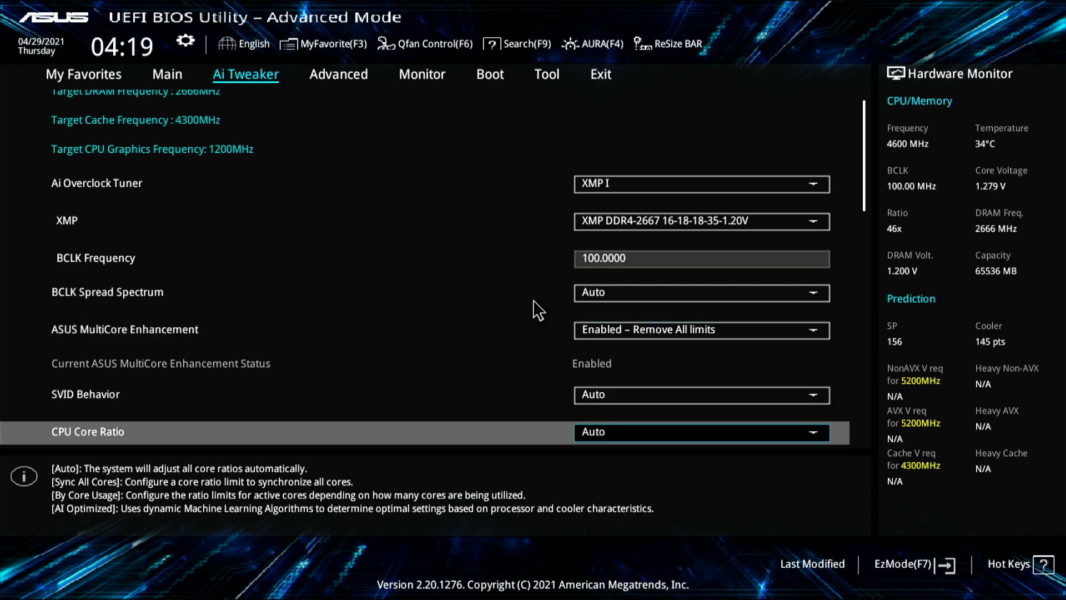
scroll("down", 3)
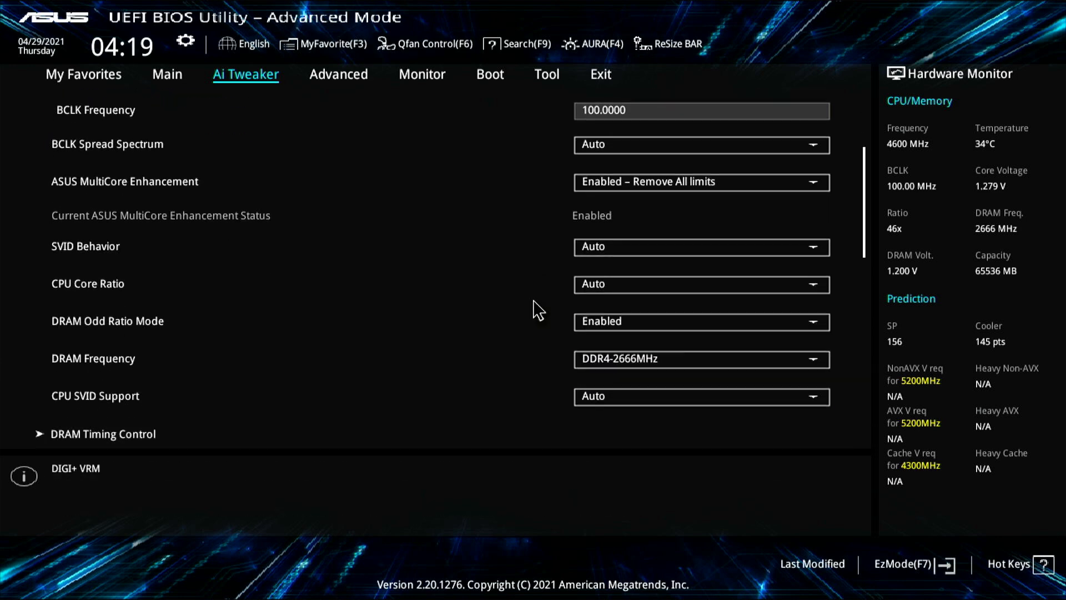
scroll("down", 3)
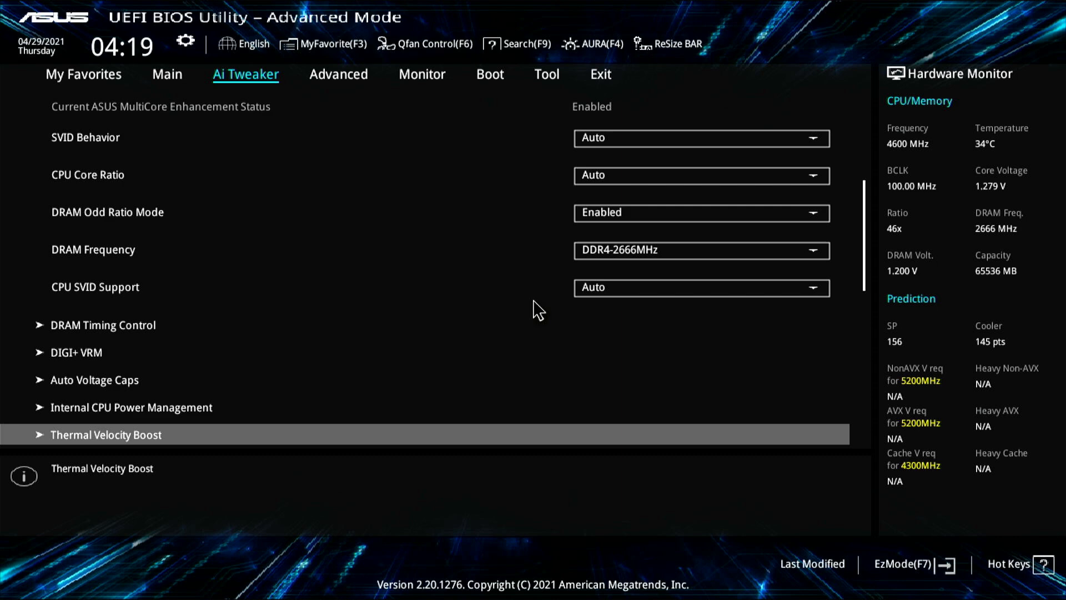
scroll("down", 3)
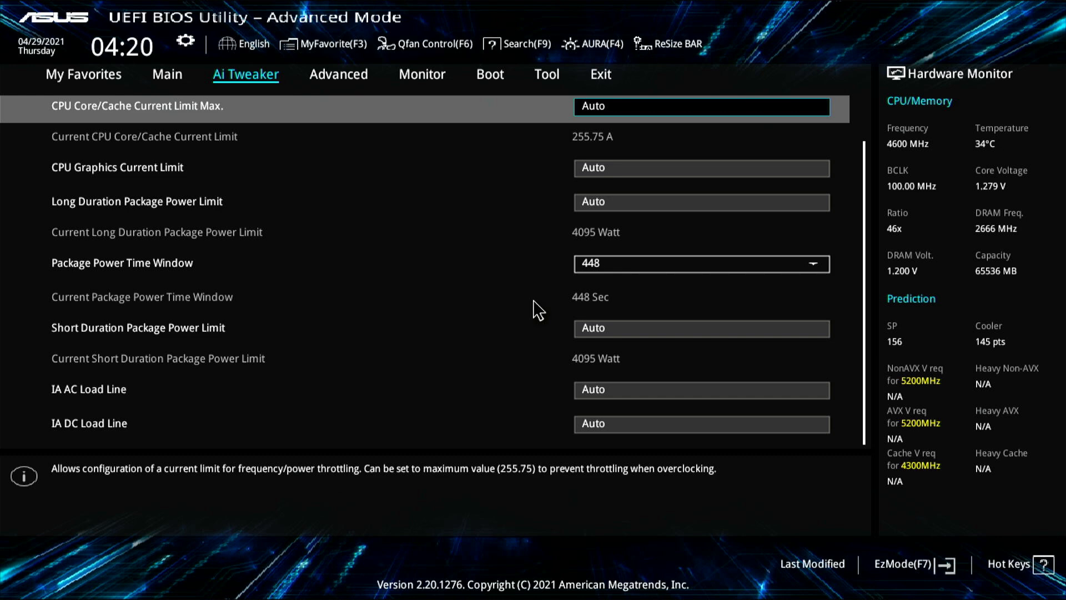
left_click(337, 74)
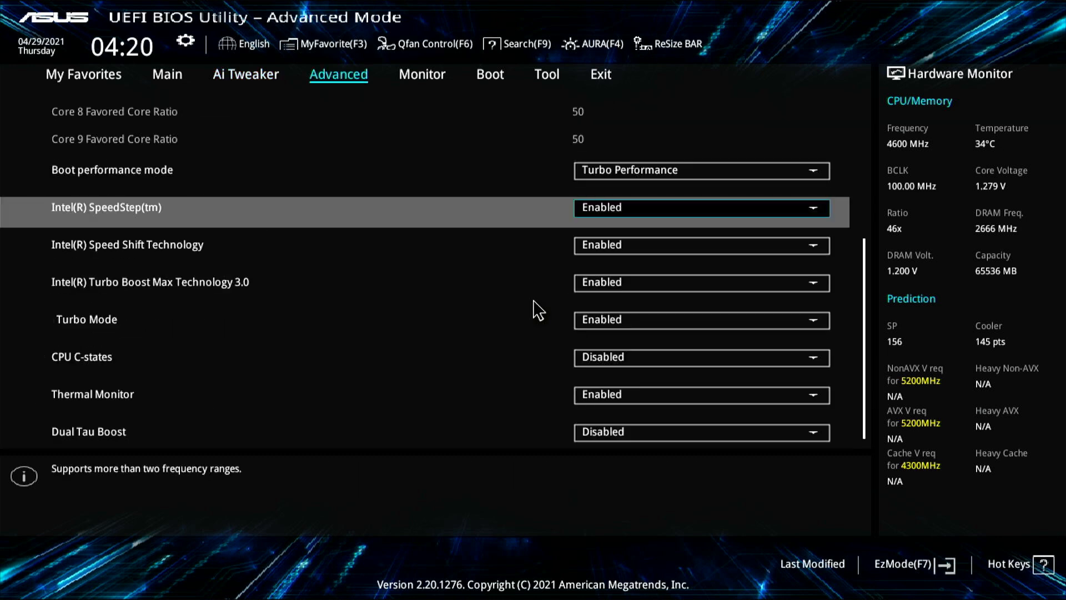
scroll("up", 3)
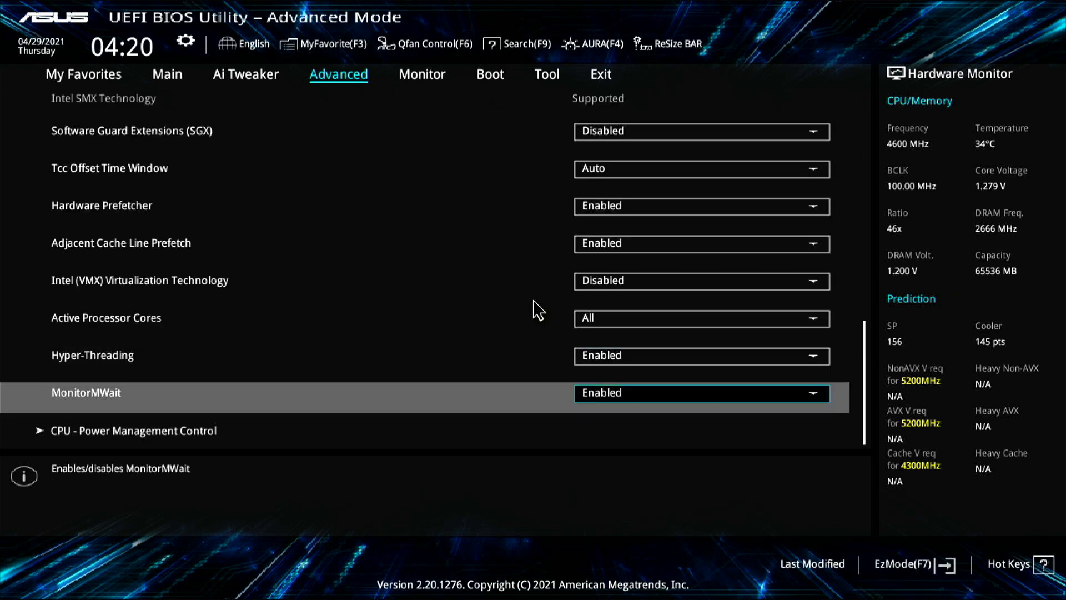
left_click(133, 430)
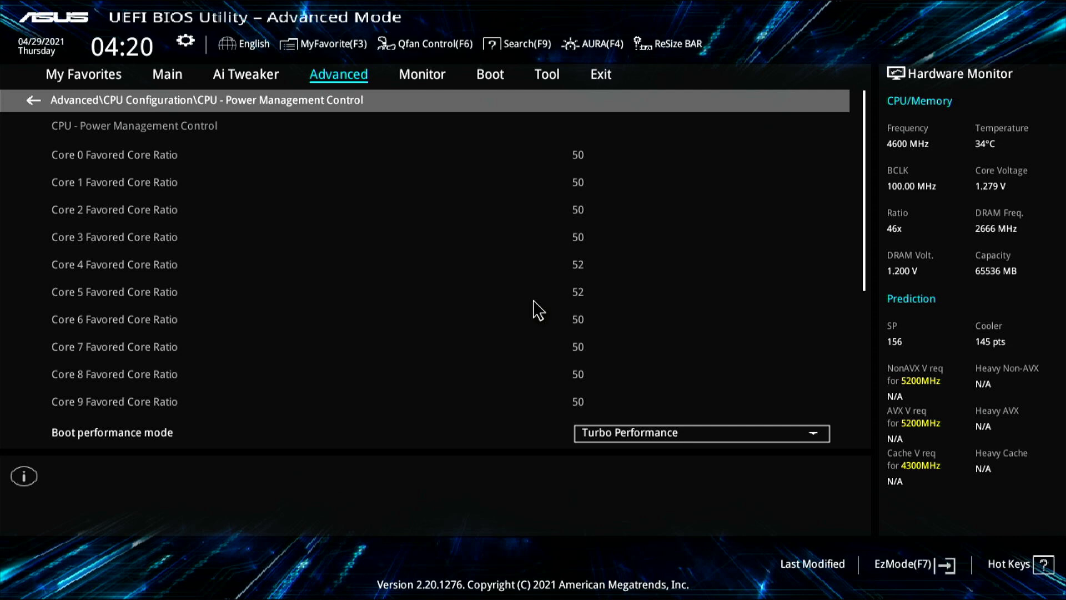
scroll("down", 3)
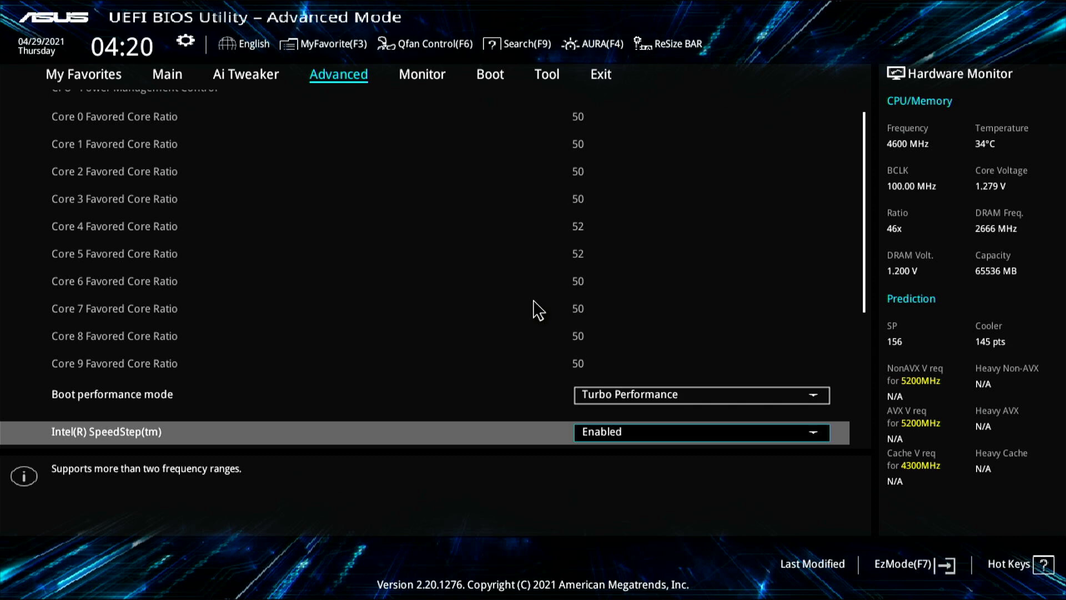
scroll("down", 3)
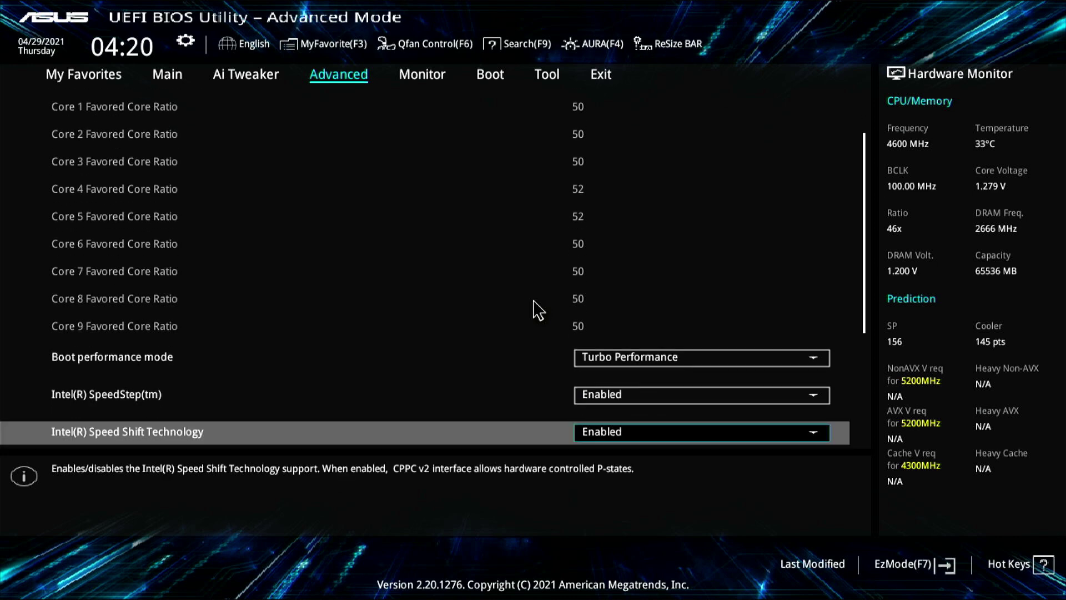
- Review Turbo Boost Max and C-state settings, then show the hardware Monitor page
scroll("down", 3)
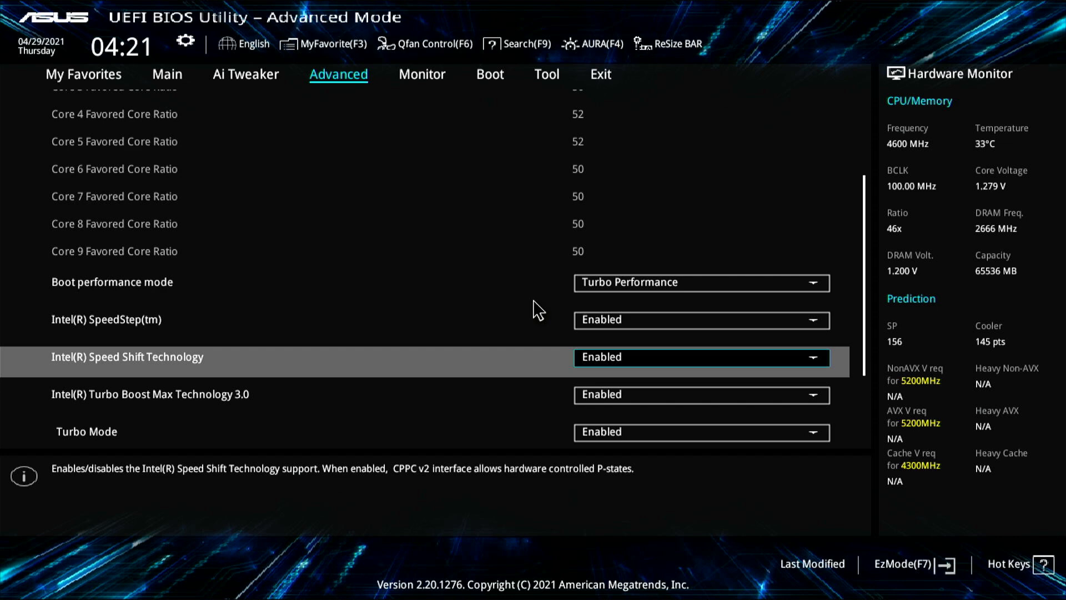
key("Down")
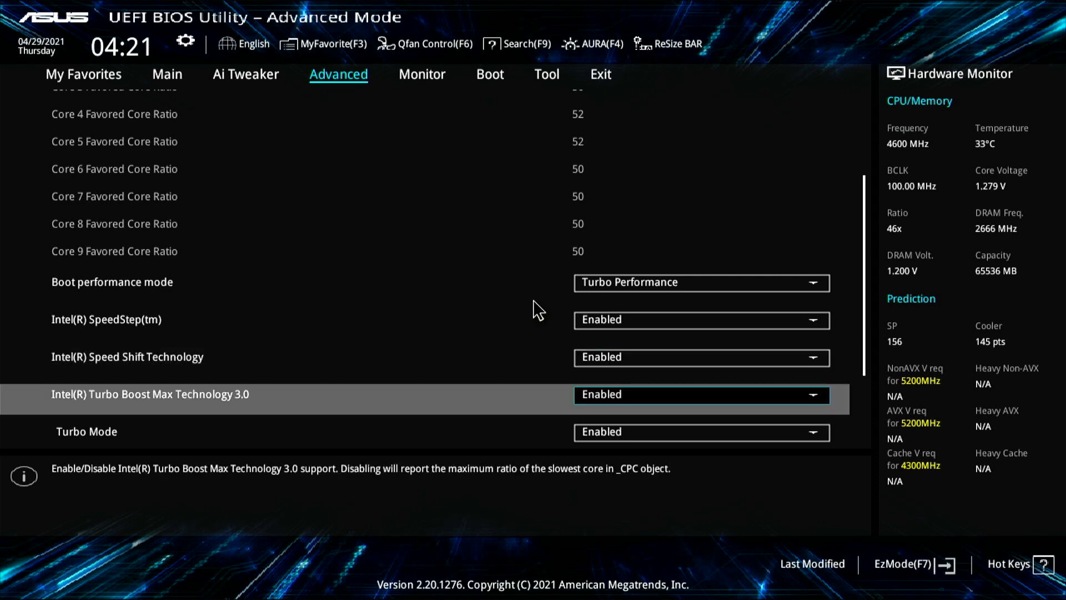
scroll("down", 3)
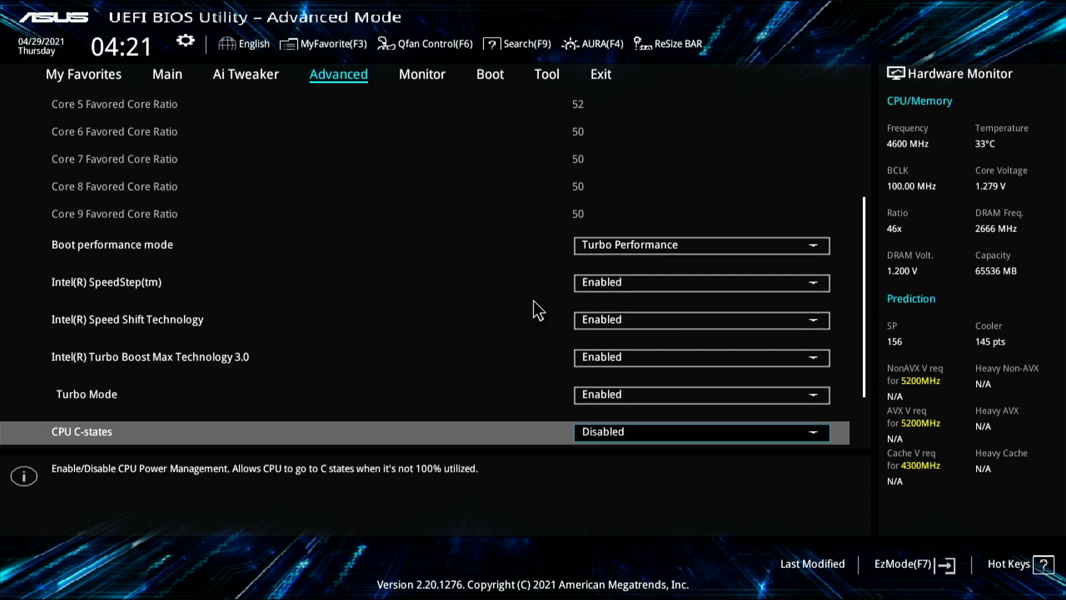
scroll("down", 3)
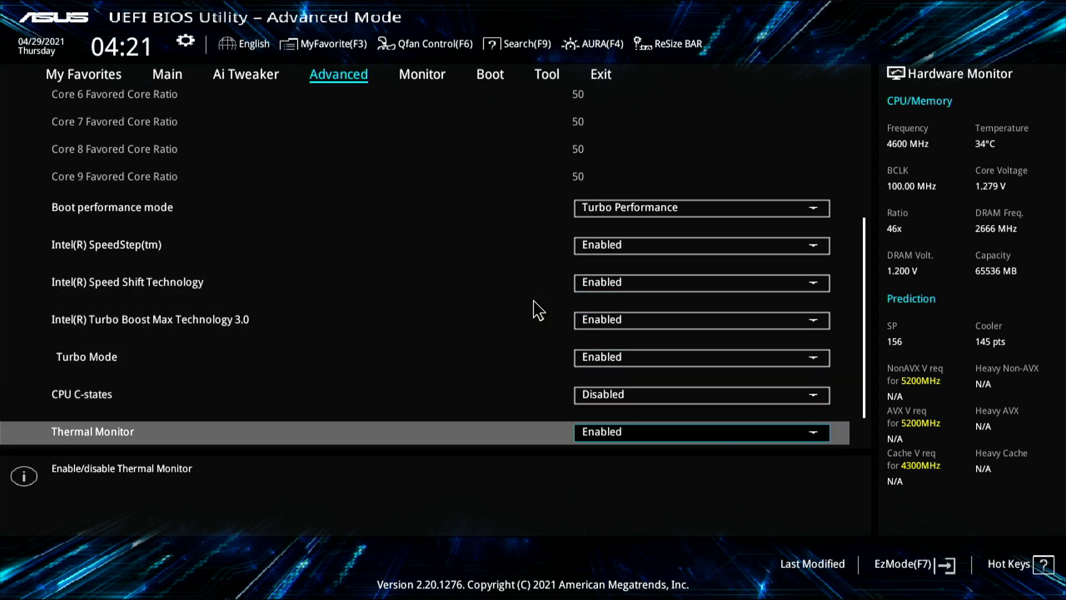
scroll("down", 3)
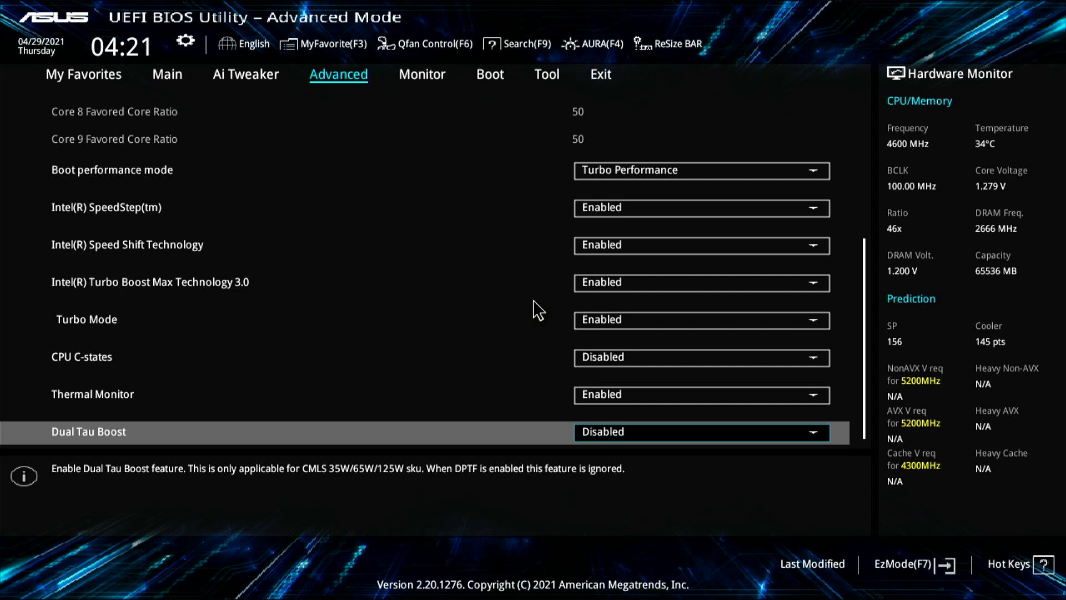
left_click(422, 74)
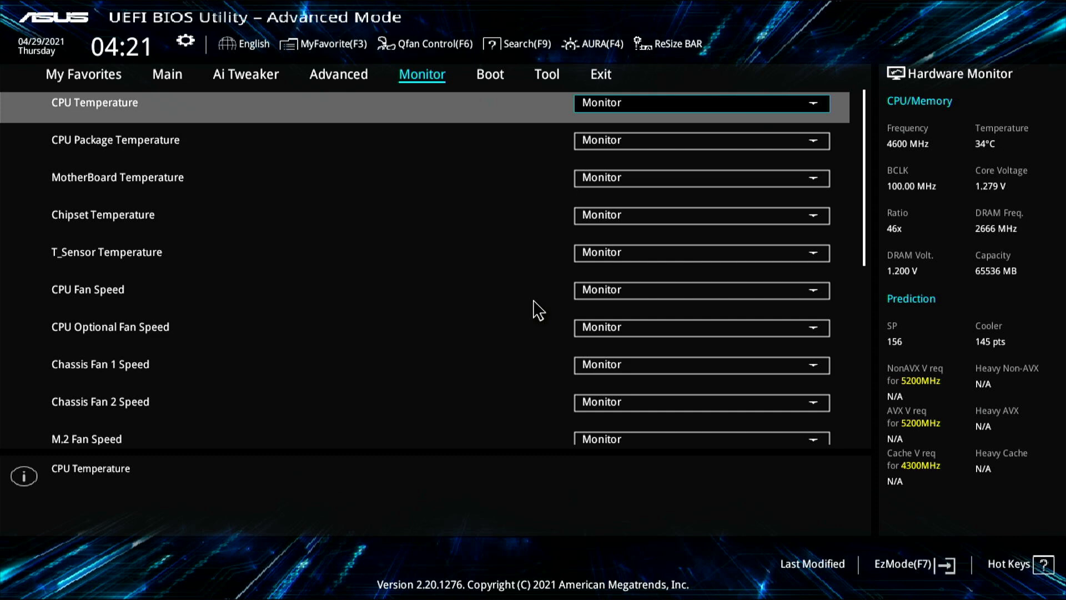
- Exit the BIOS via Save Changes & Reset, confirming with Ok
left_click(547, 74)
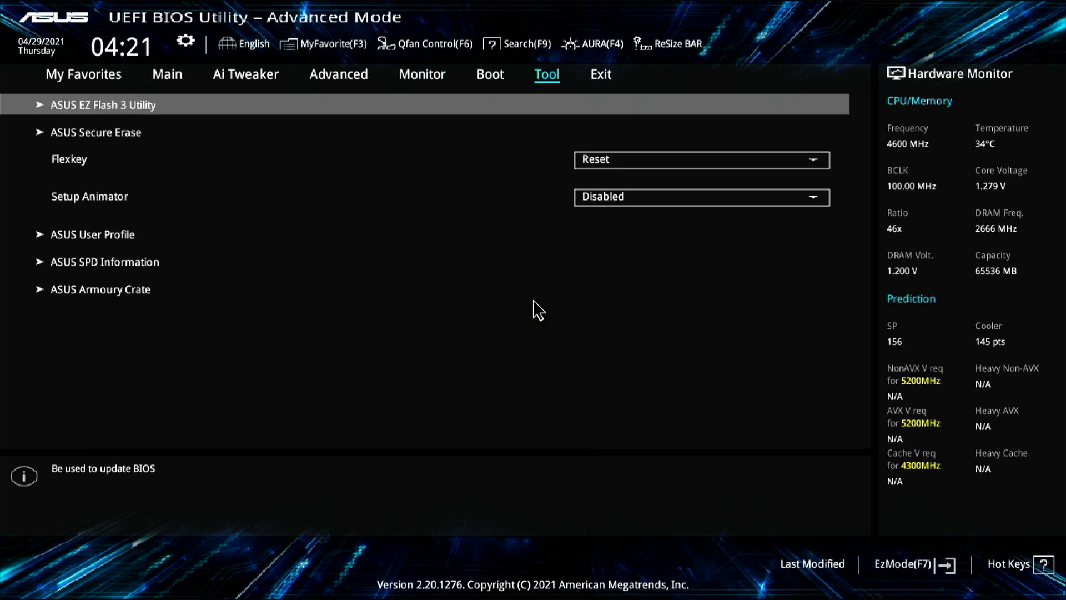
left_click(599, 74)
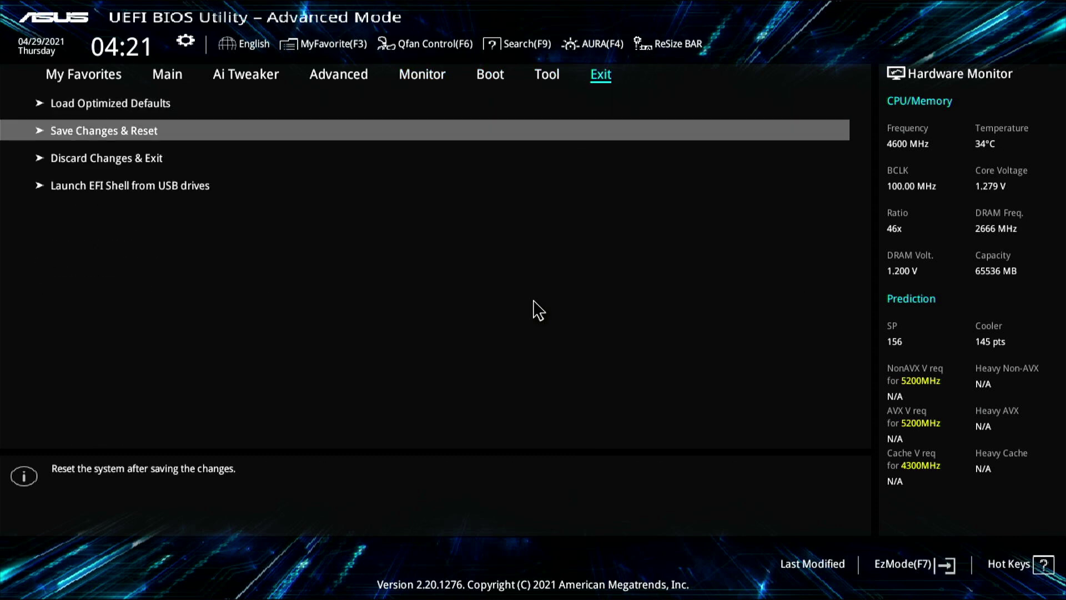
left_click(103, 130)
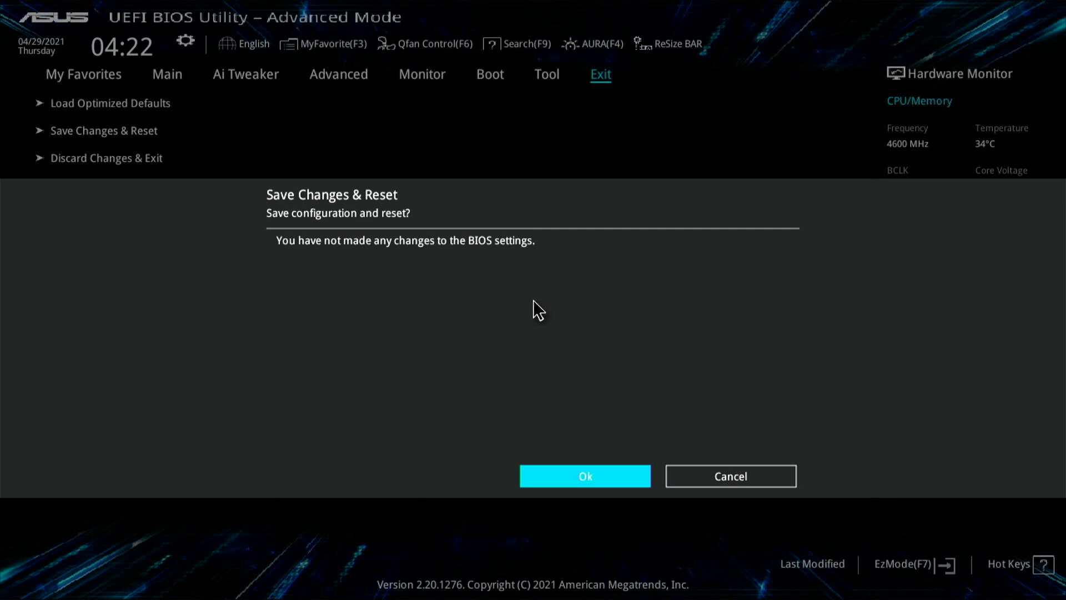
left_click(583, 476)
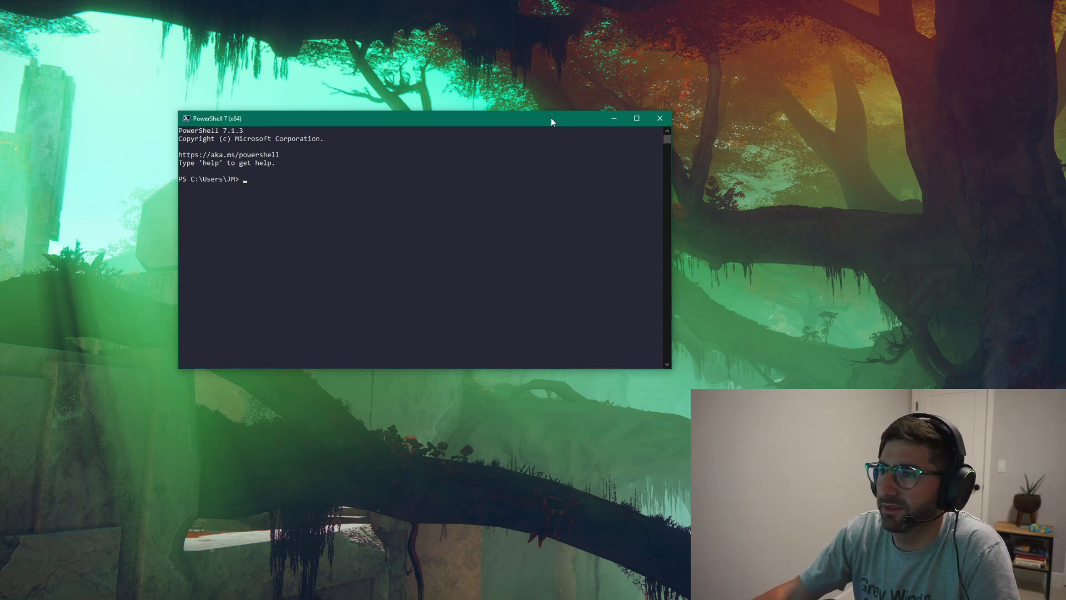
- SSH to jm@z4903 on the Ubuntu host and maximize the terminal window
type("ssh")
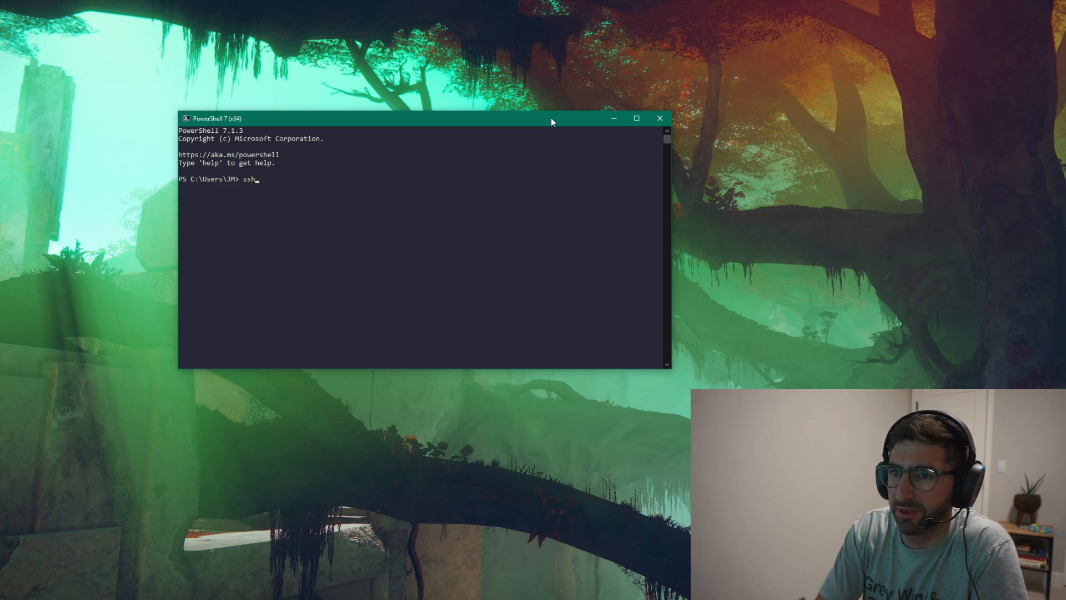
type("jm")
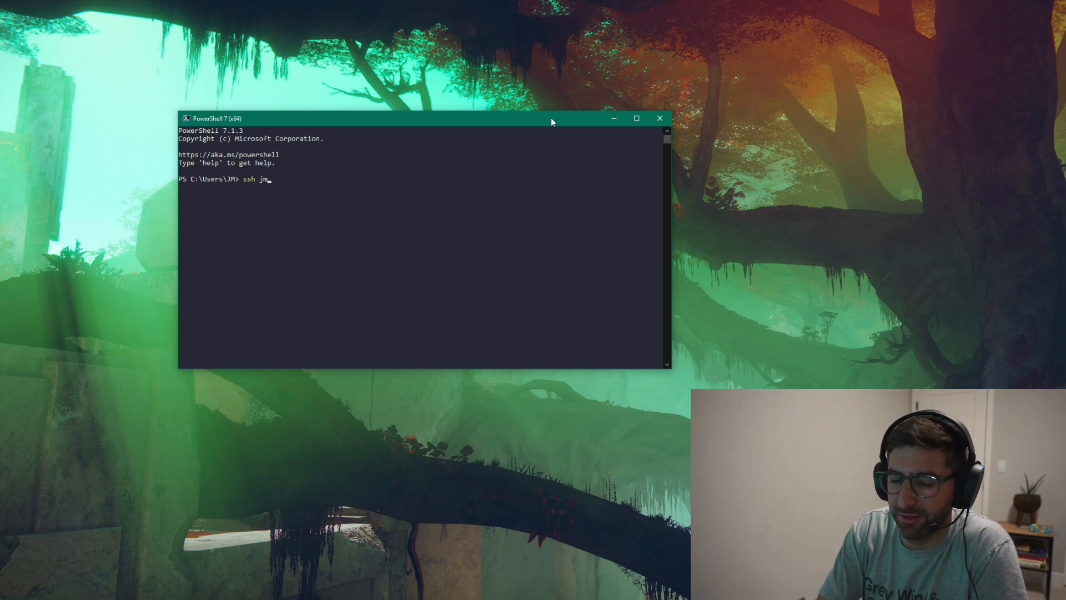
type("@z490")
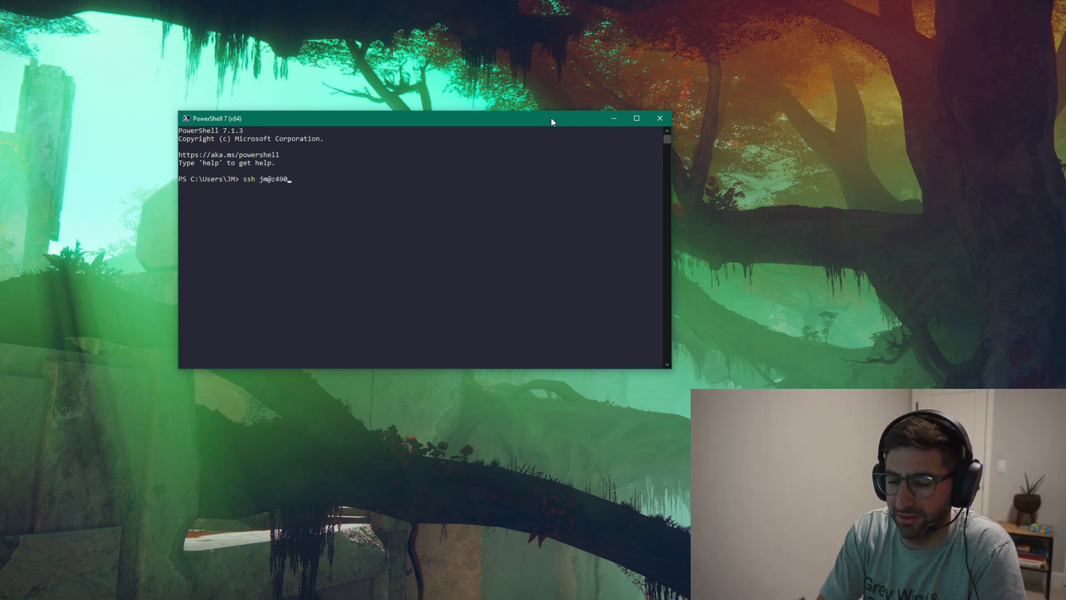
type("3")
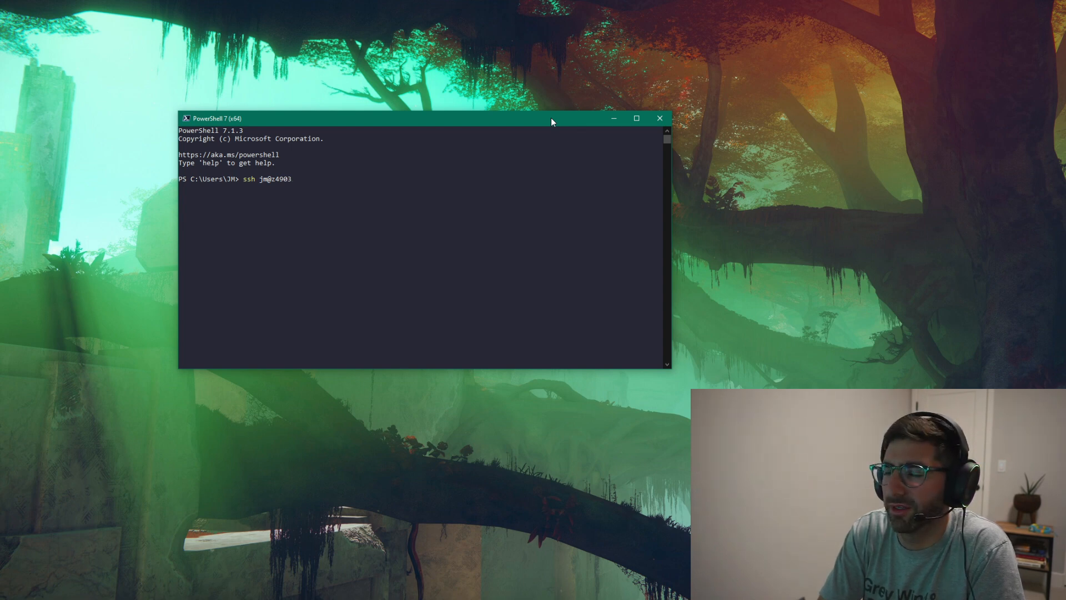
key("Return")
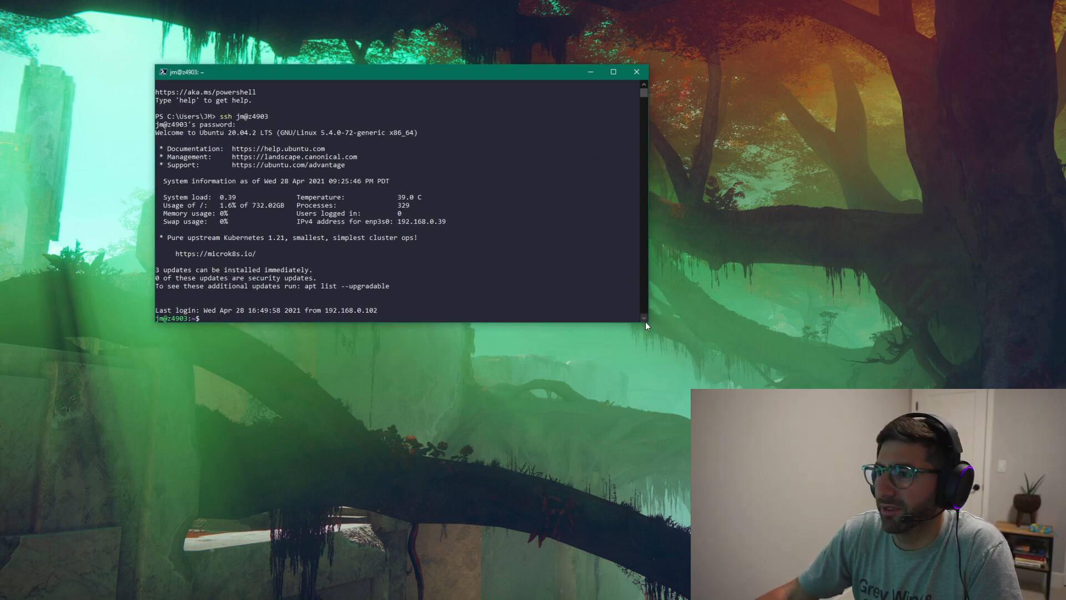
left_click(613, 73)
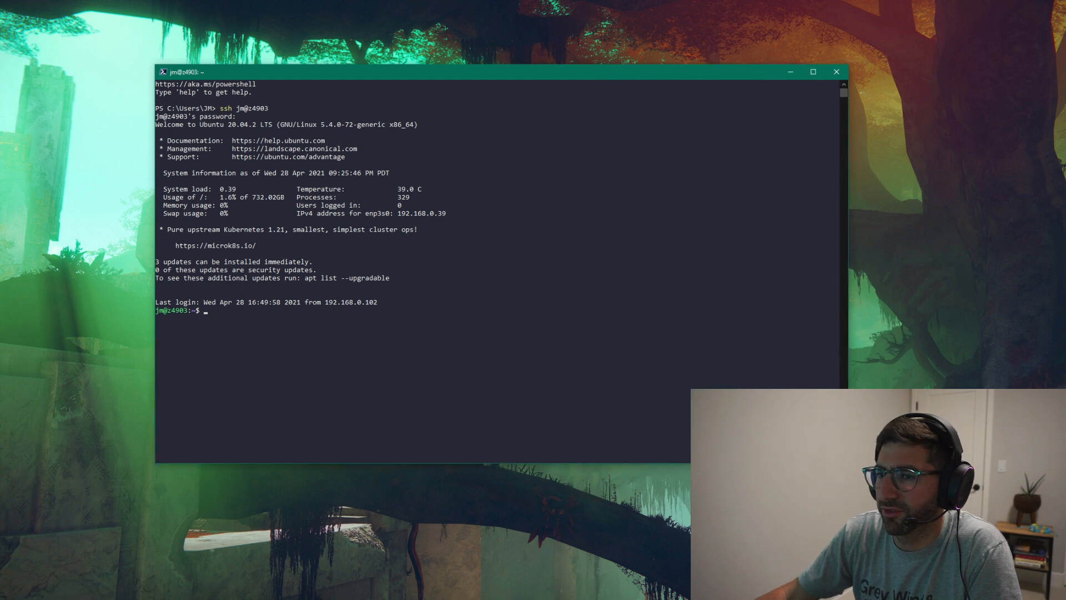
- Start grafana-server.service with sudo systemctl and activate the Chia venv
type("sudo s")
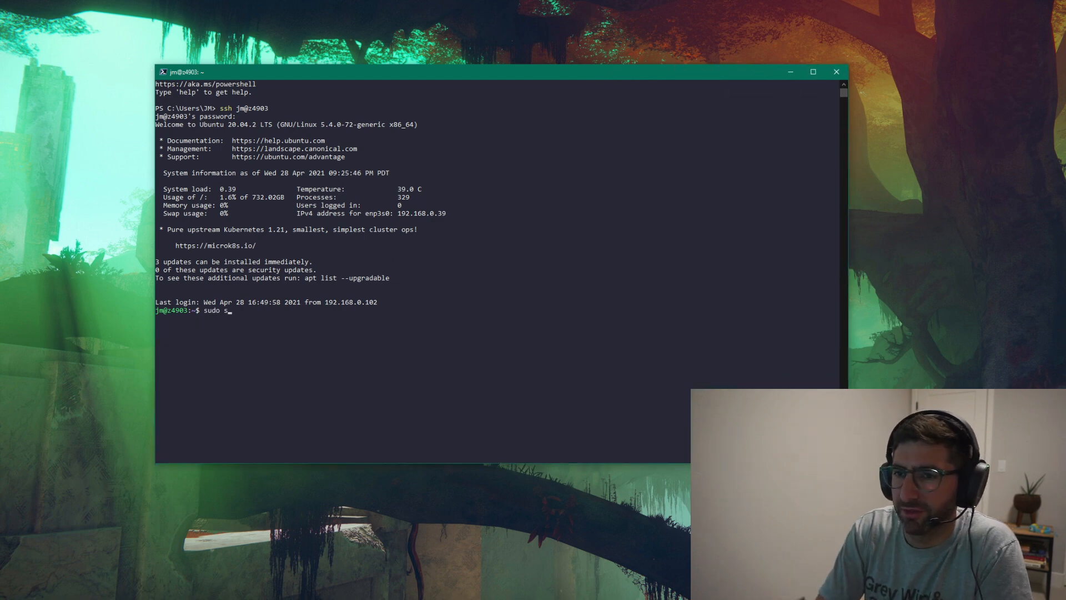
type("ystemctl")
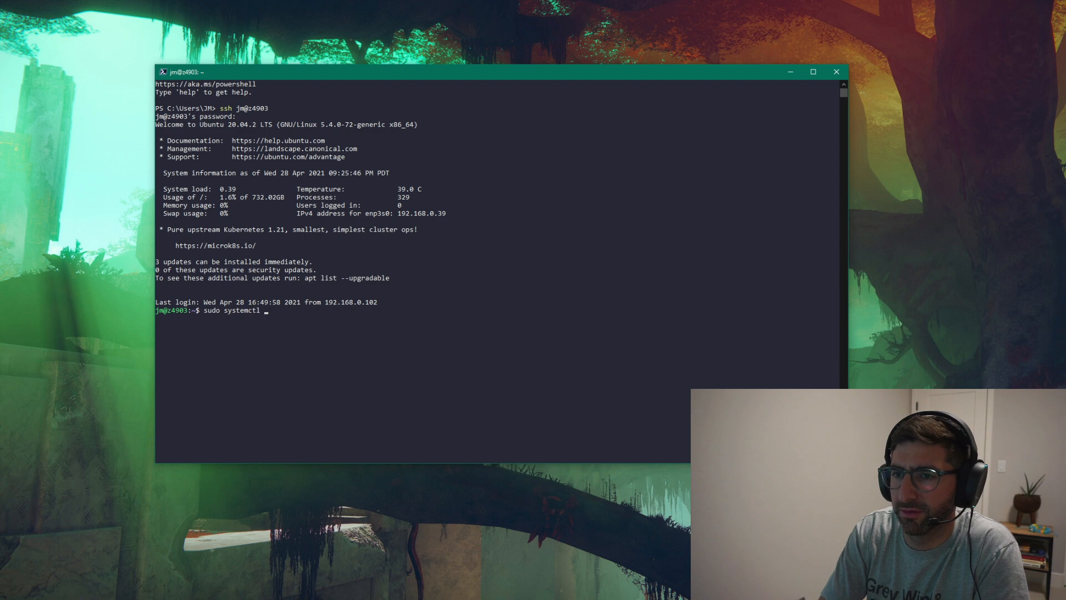
type("start grafana-server.service")
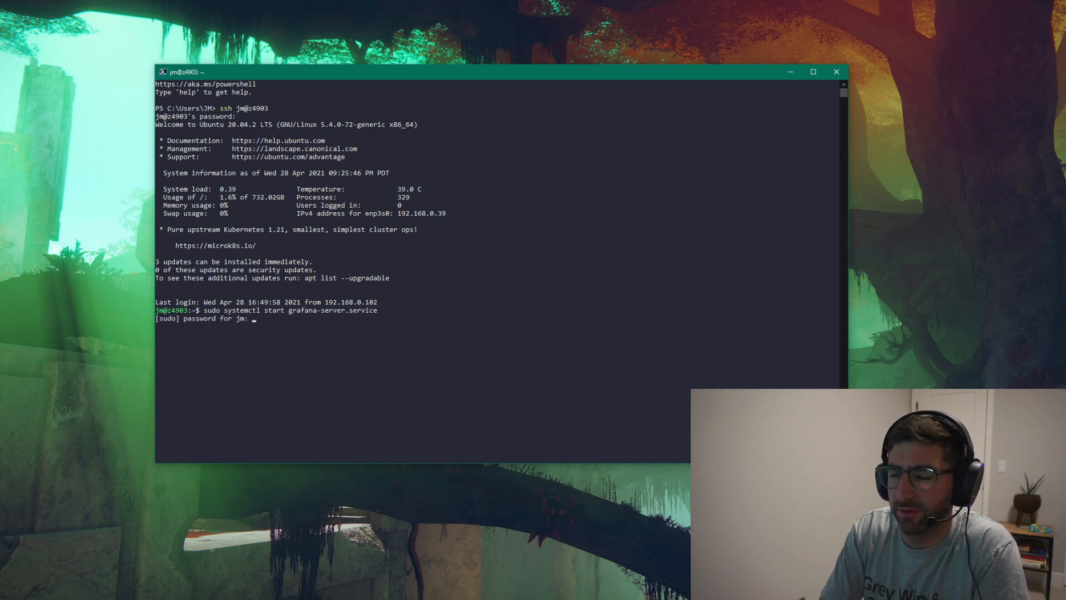
key("Return")
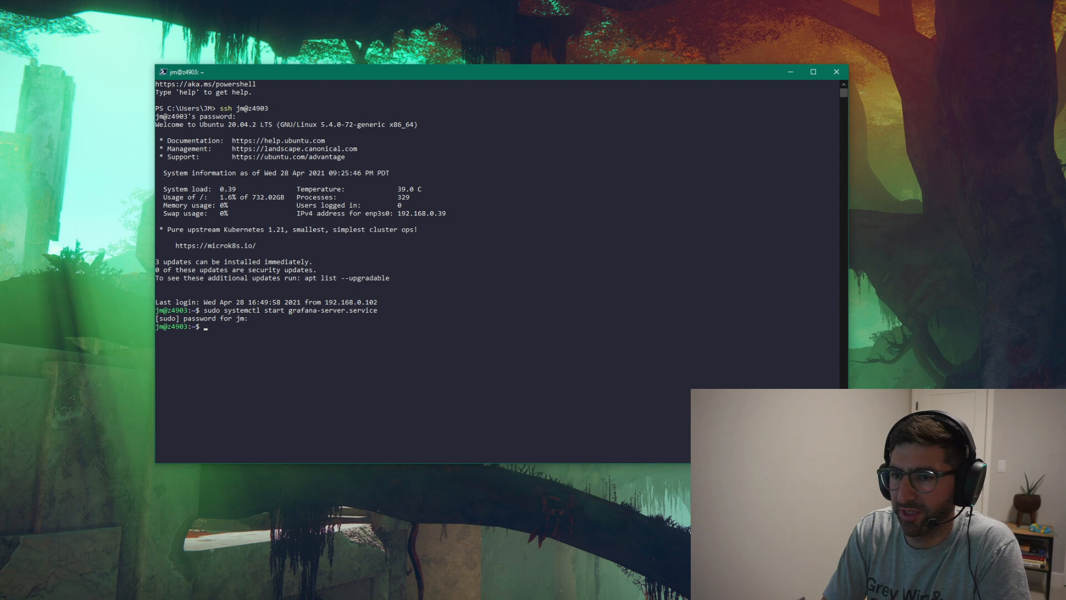
type("cd chia-blockchain/")
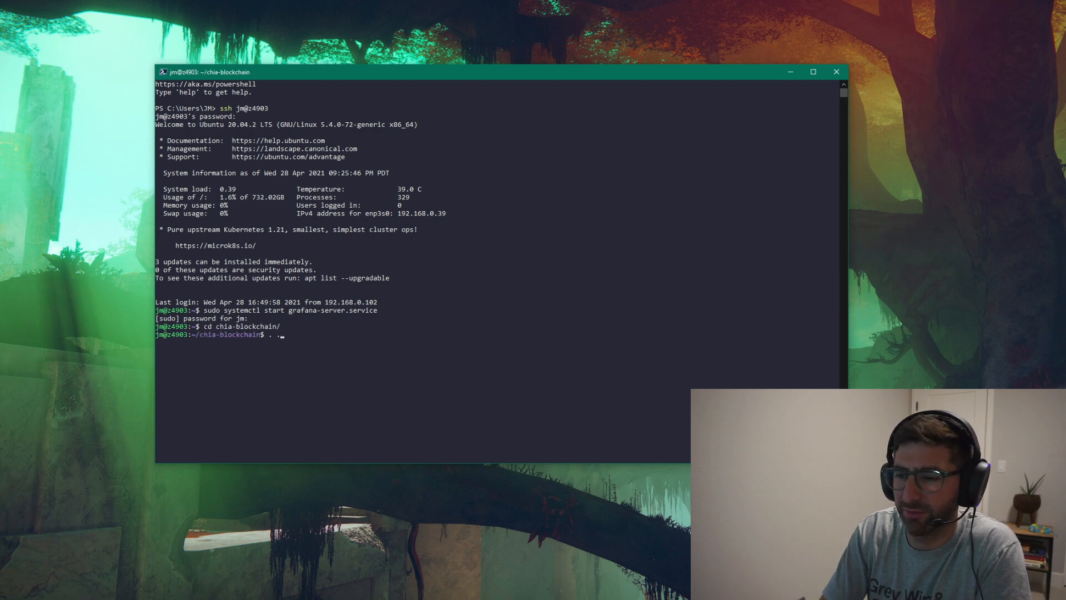
key("Return")
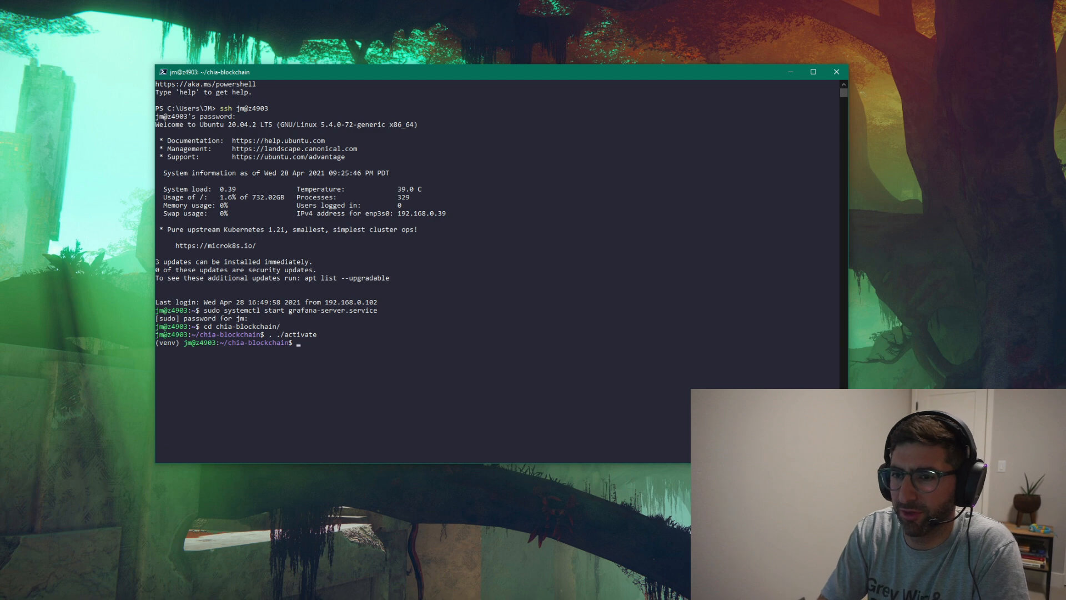
- Change into the chialogs folder and list the plotting log files
type("plotm")
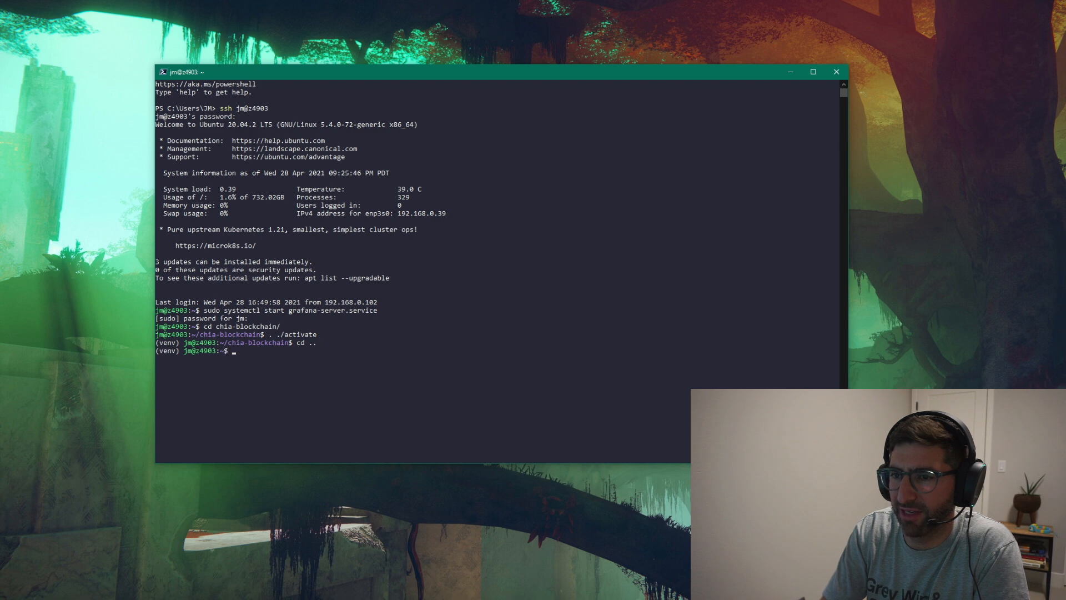
key("Return")
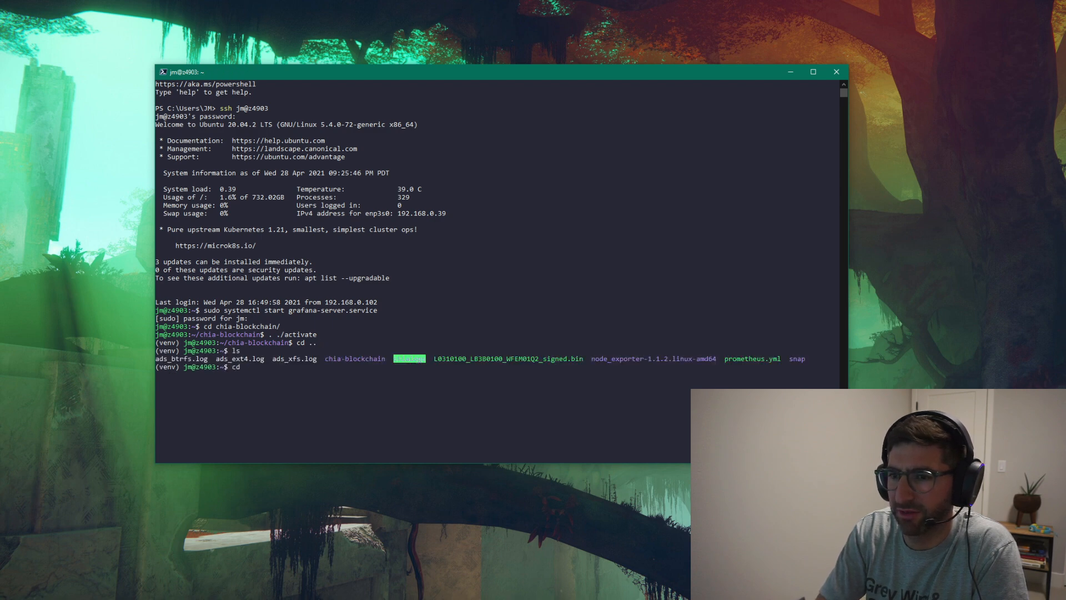
key("Return")
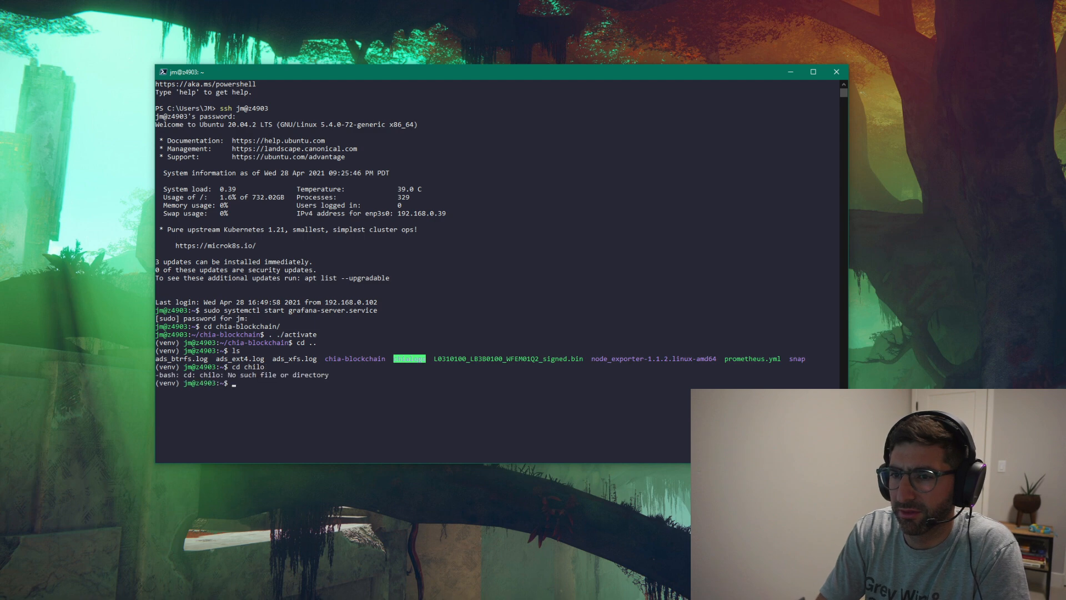
type("cd chialogs/")
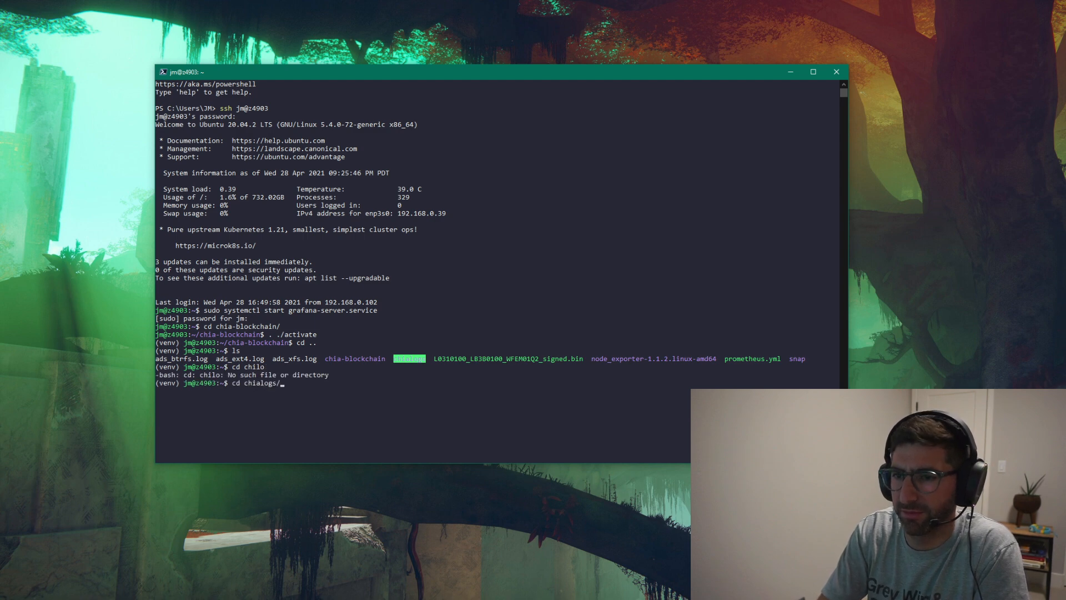
key("Return")
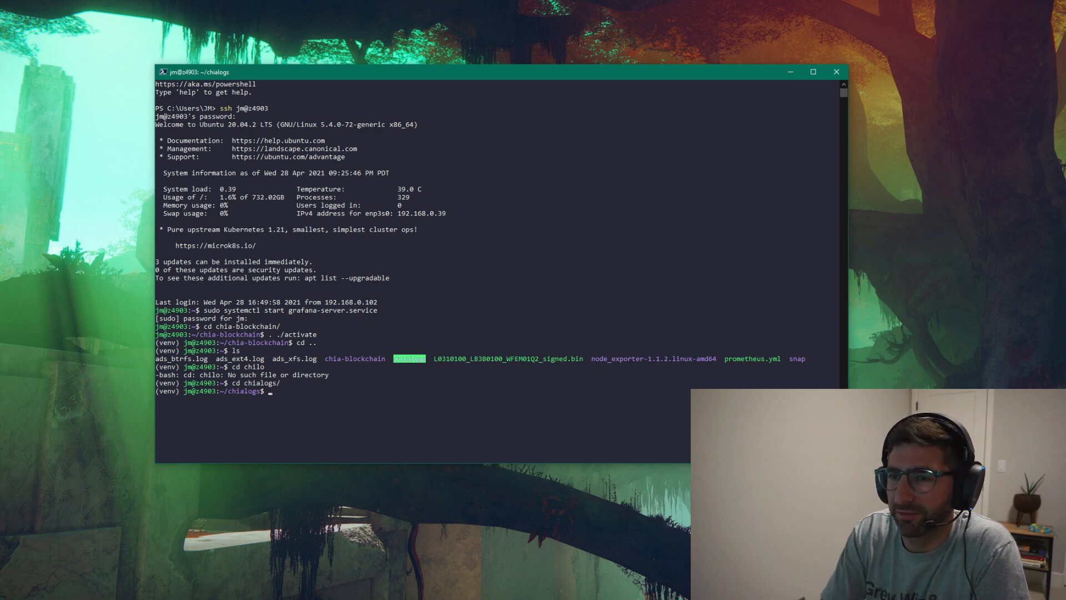
key("Return")
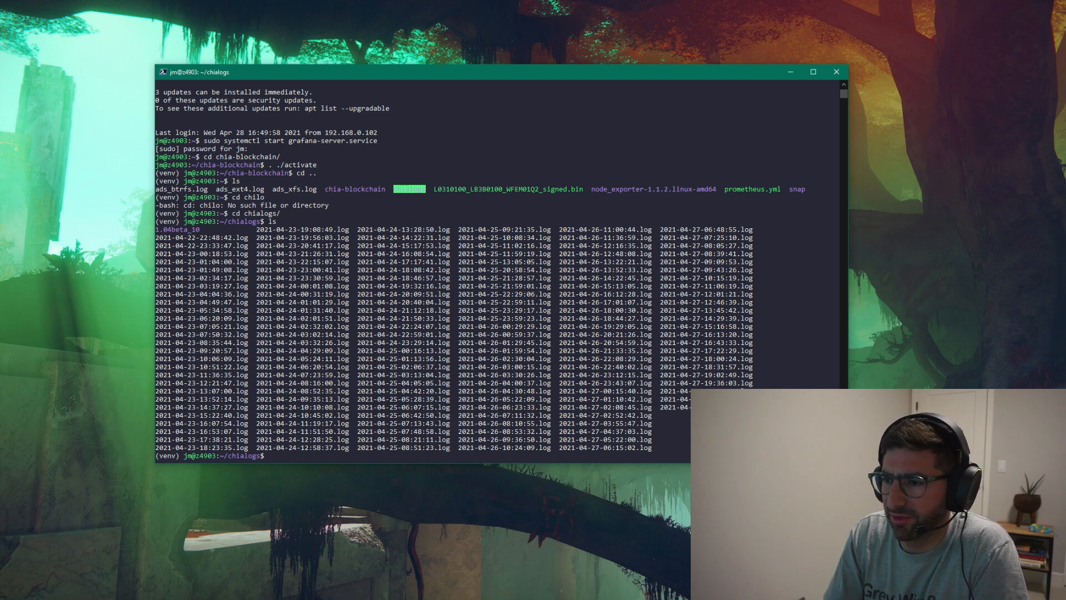
- Count logs with 'ls 2021-04-27* | wc -l', then repeat for April 28 and April 26
type("ls")
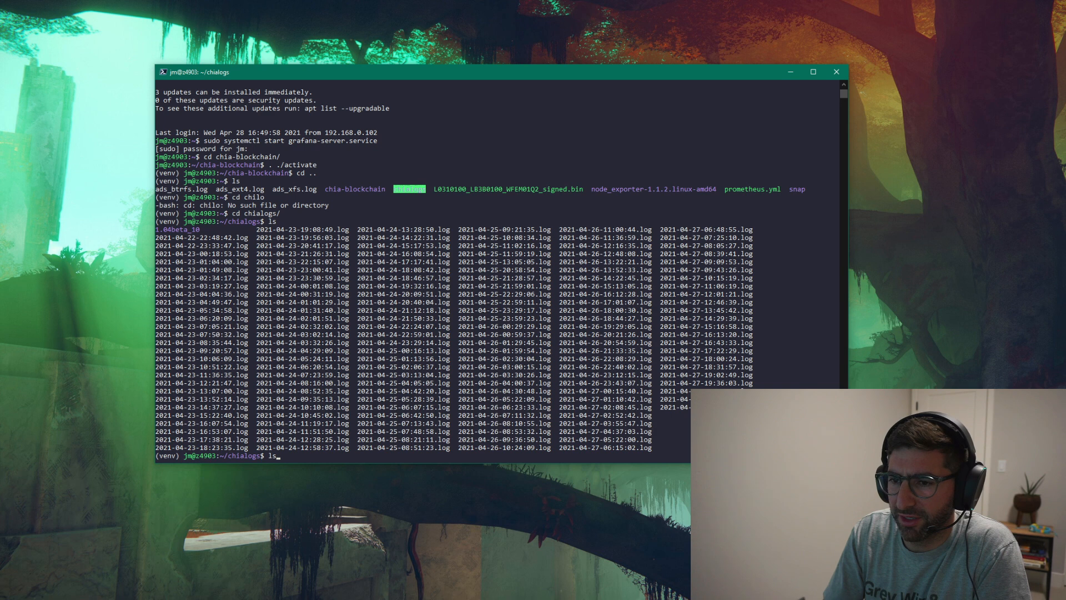
type("2021-04-2")
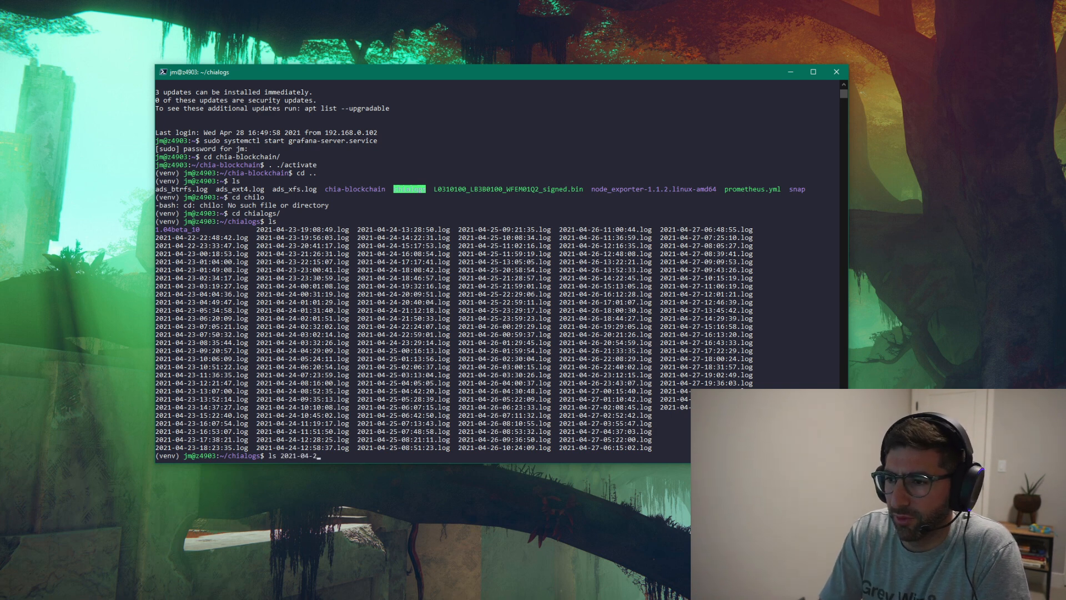
type("7* | wc -l")
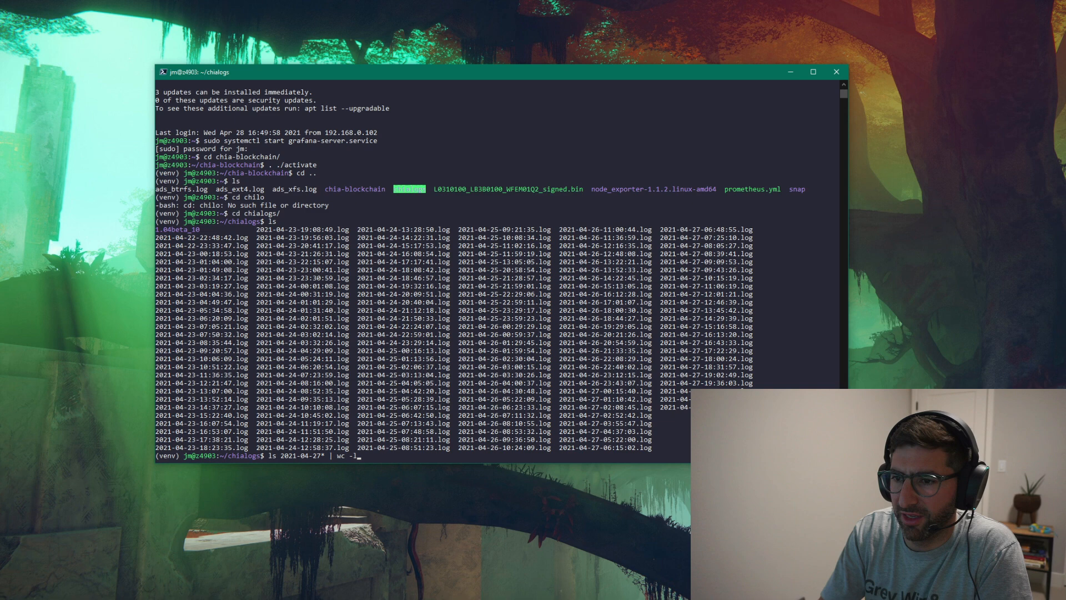
key("Return")
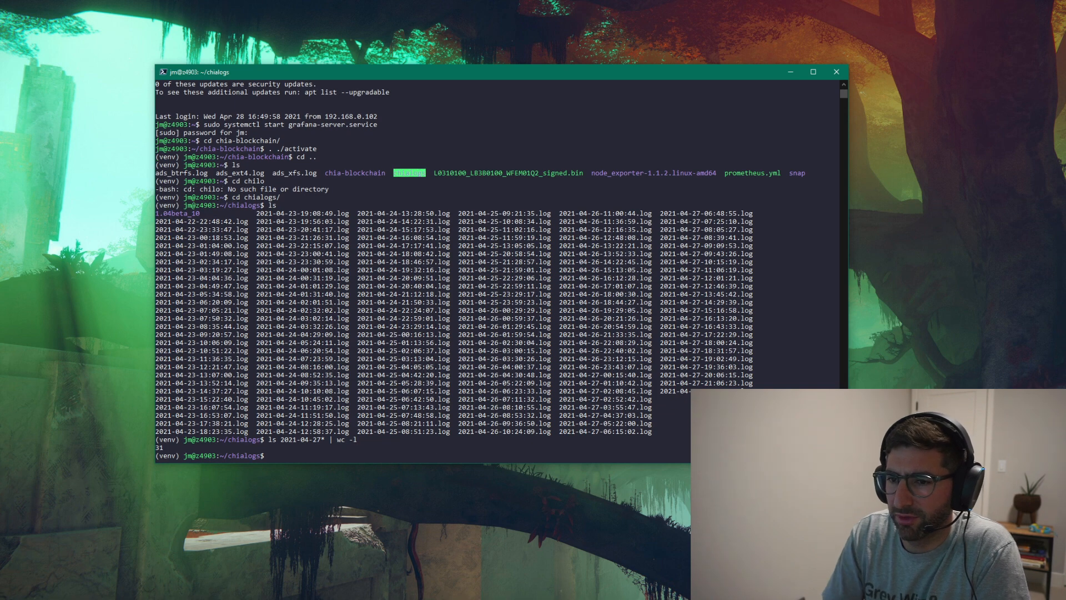
type("ls 2021-04-27* | wc -l")
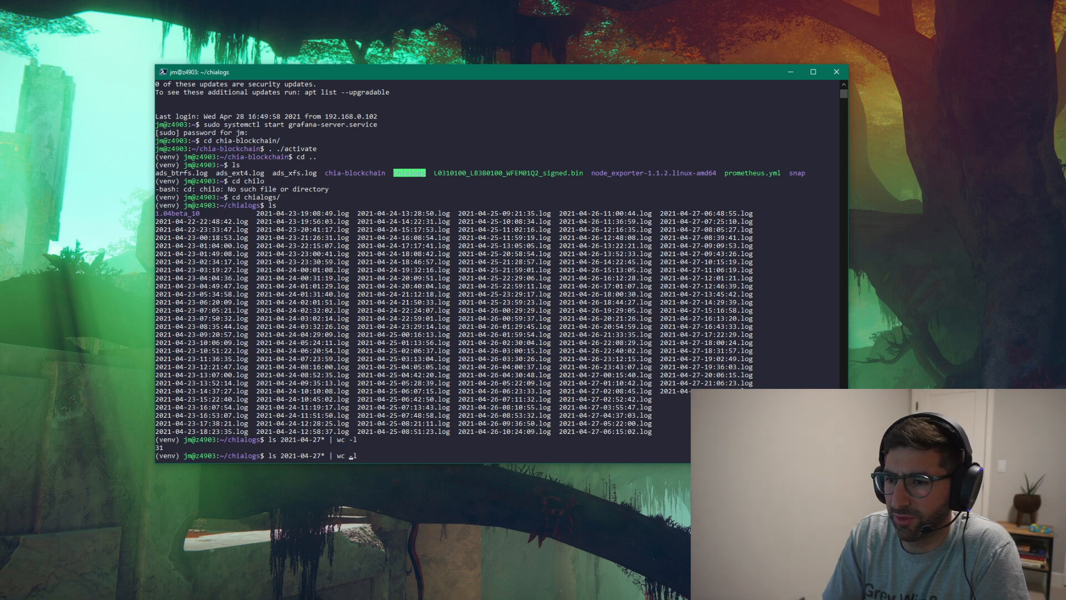
type("8")
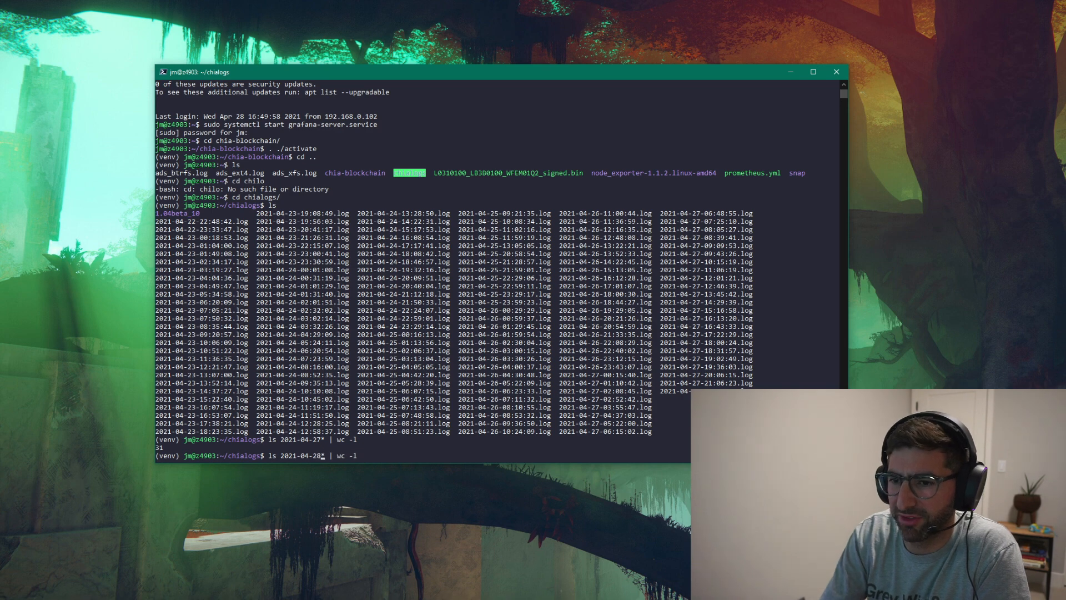
key("Return")
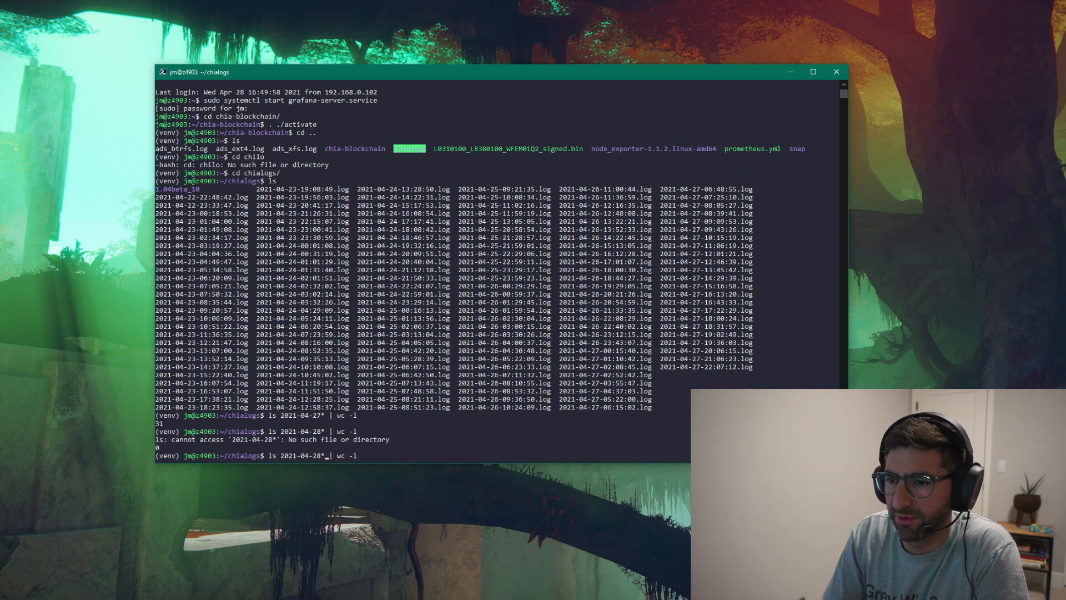
key("Return")
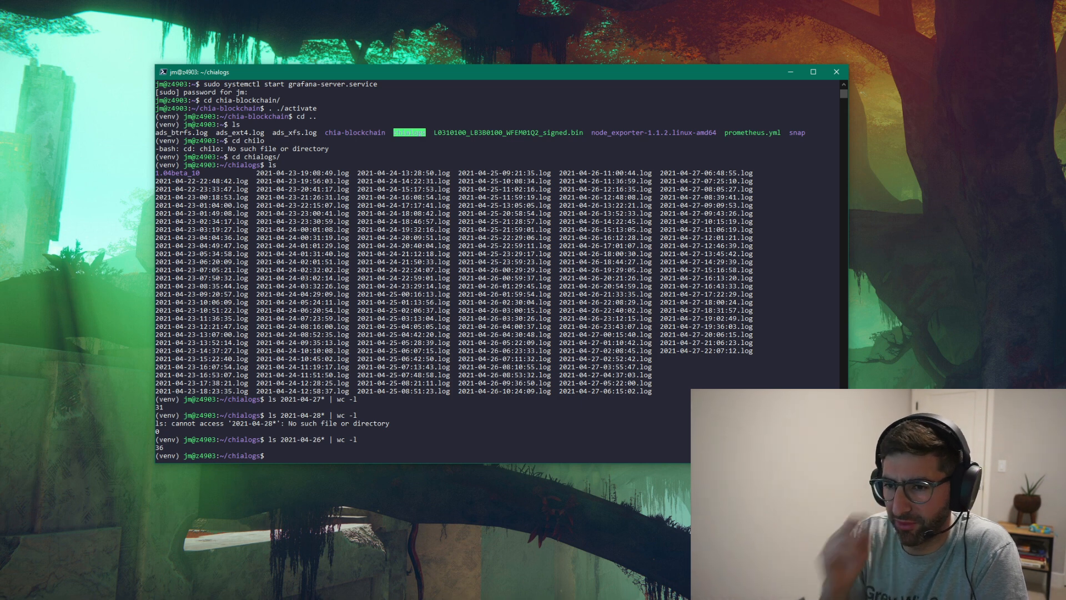
- Run 'plotman analyze 2021-04-26*' to summarize per-phase plot timings
type("plotman")
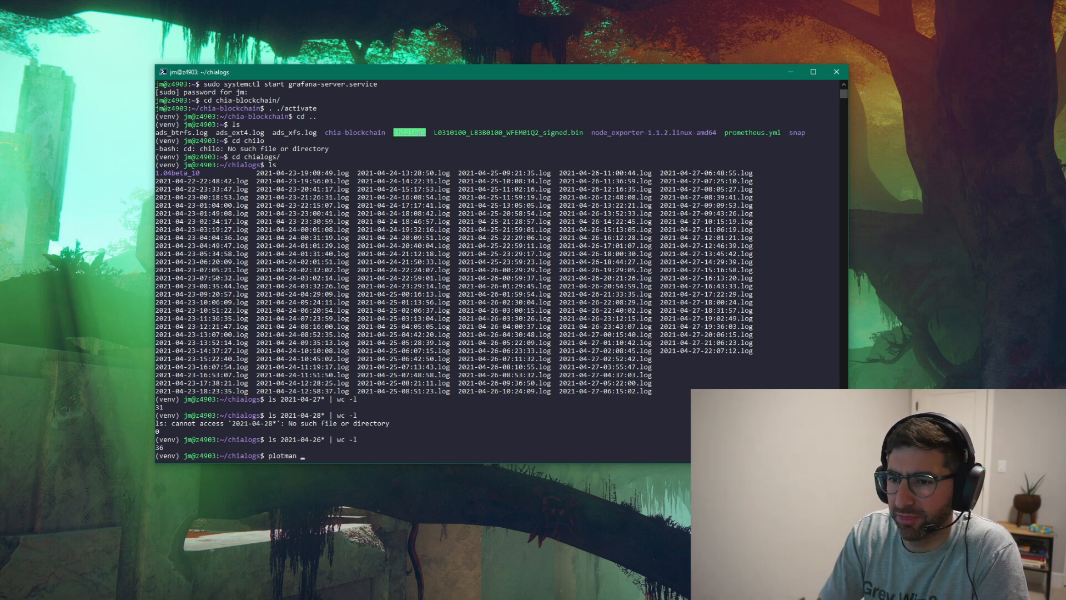
type("analyze")
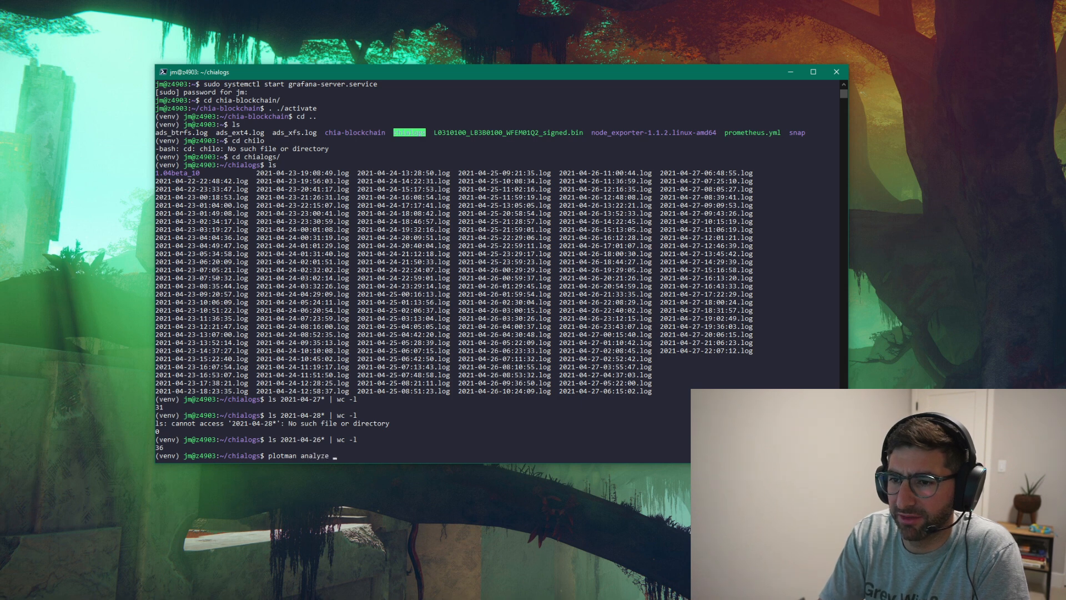
type("2021-04-26*")
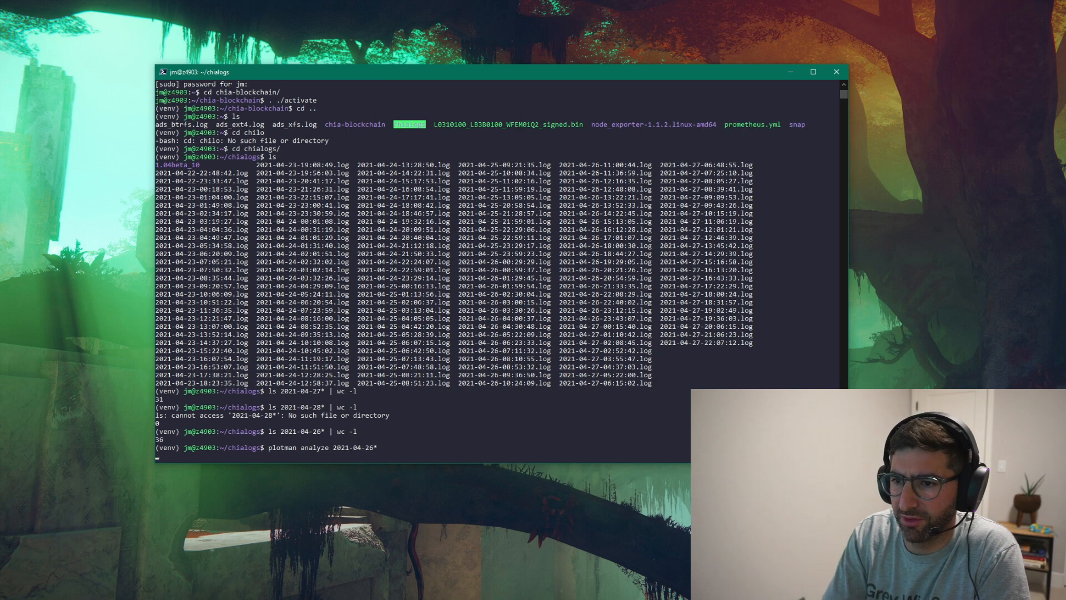
key("Return")
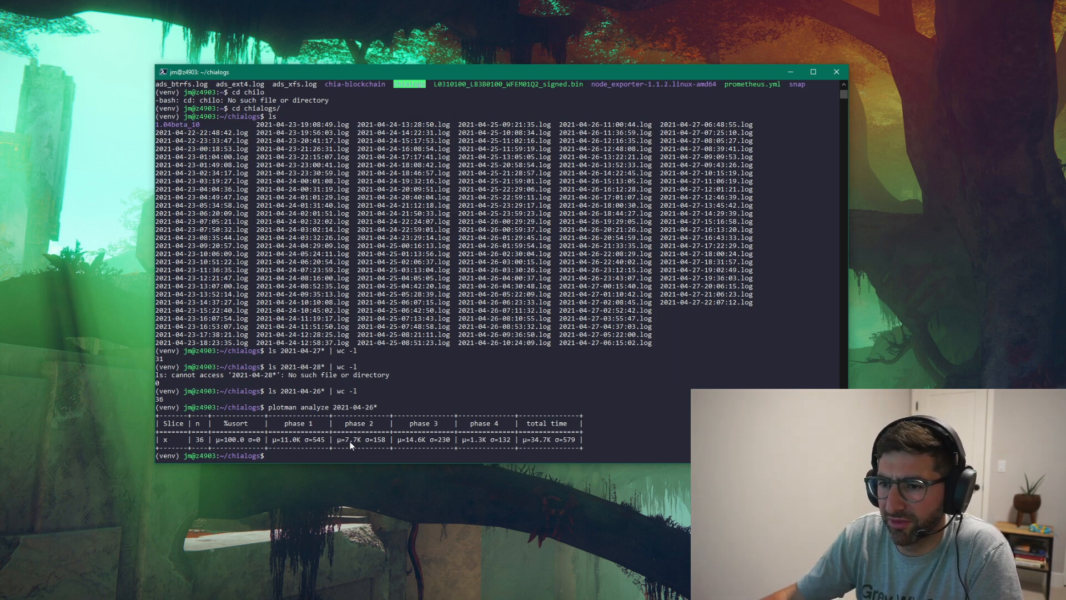
mouse_move(536, 449)
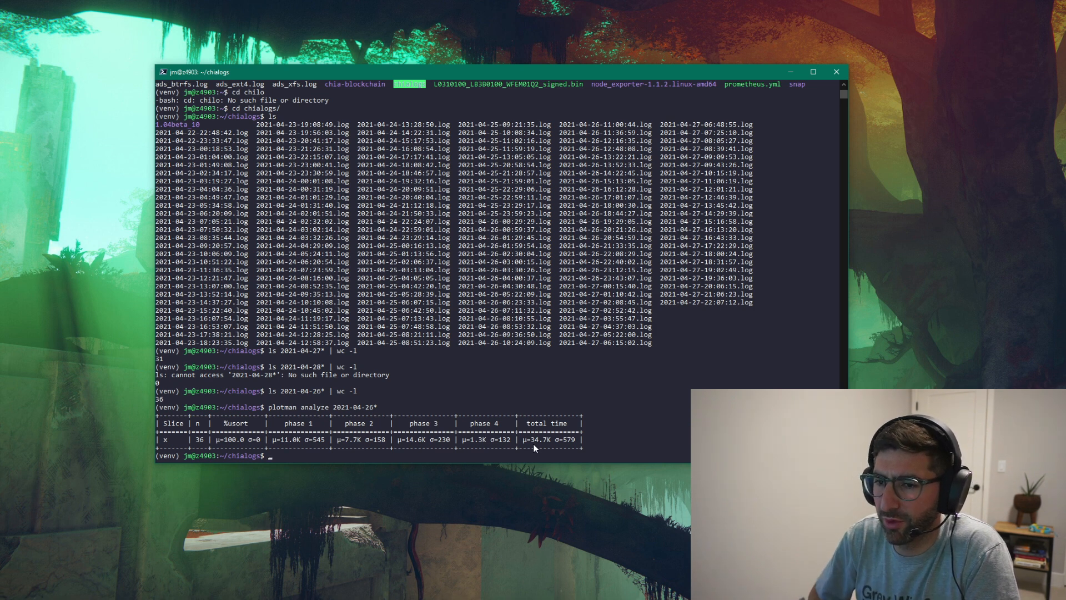
type("sudo n")
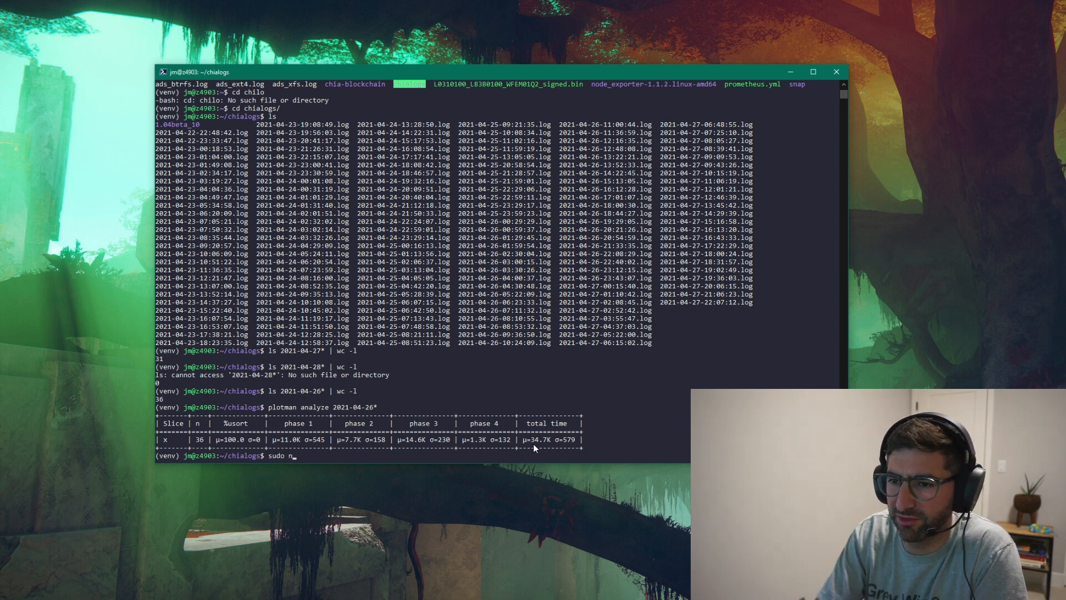
- List NVMe drives with 'sudo nvme list' and print ~/.config/plotman/plotman.yaml
key("Return")
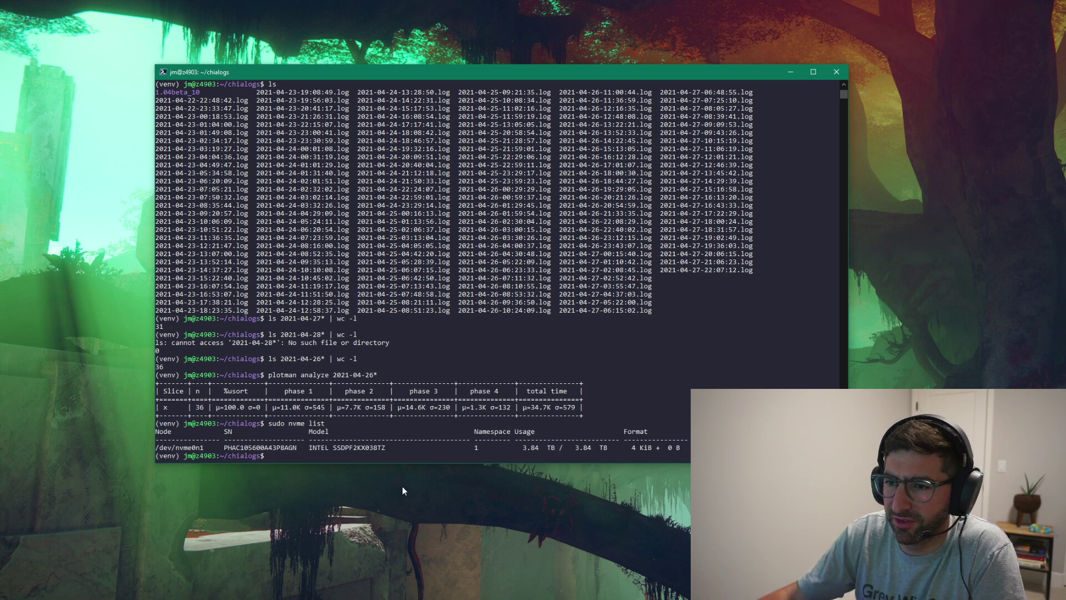
mouse_move(373, 454)
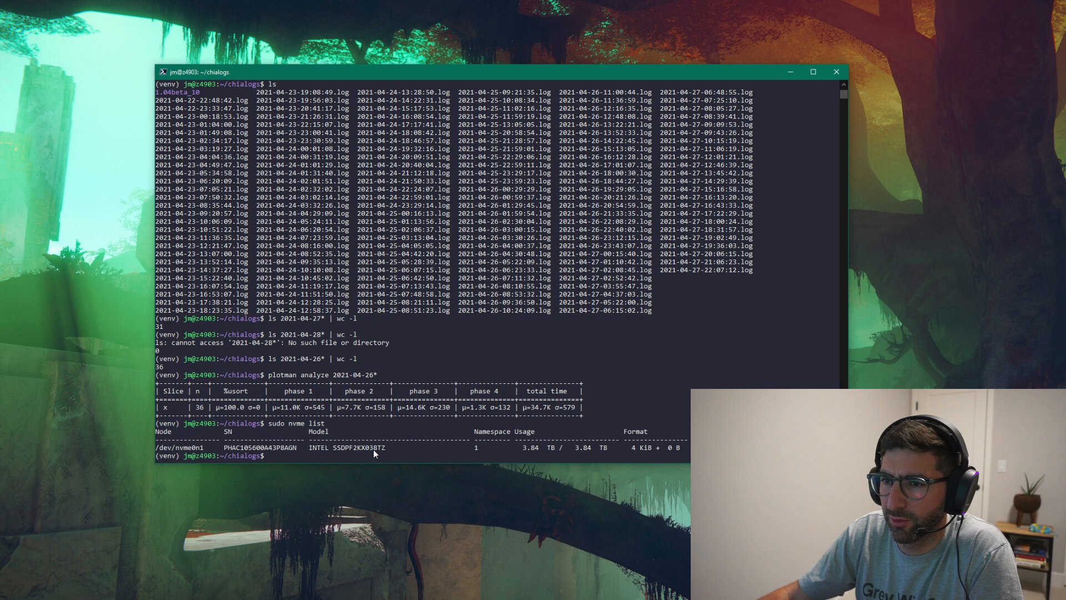
type("cat ~")
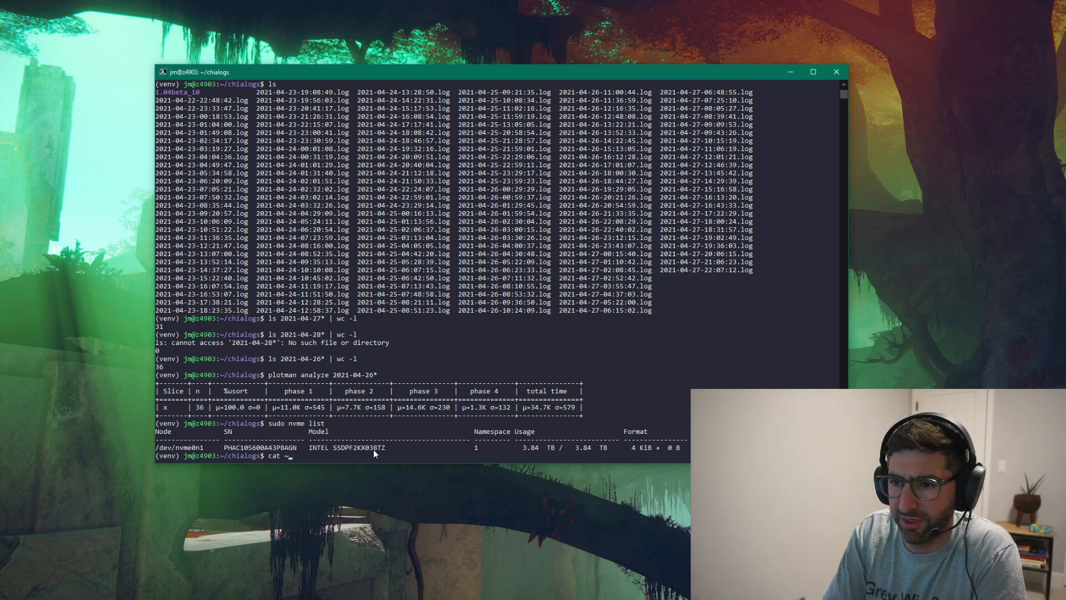
type("/.")
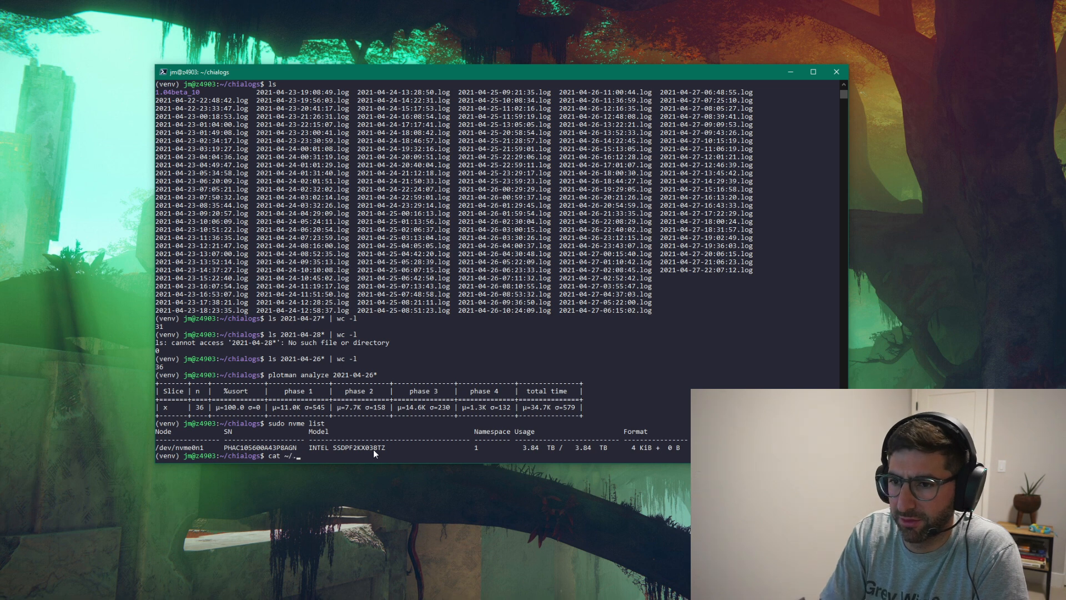
type("ch")
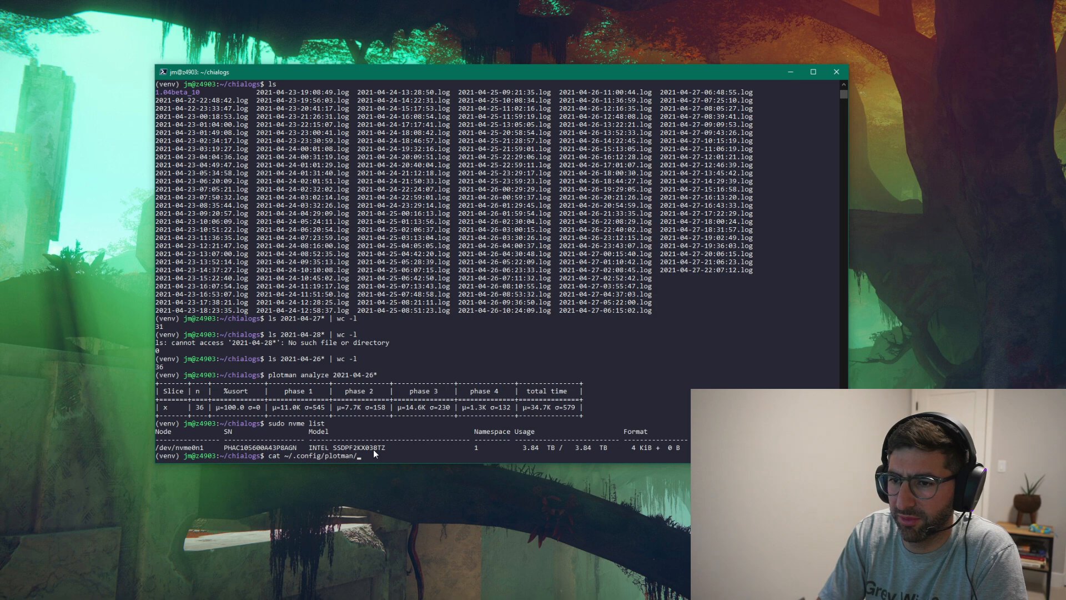
key("Return")
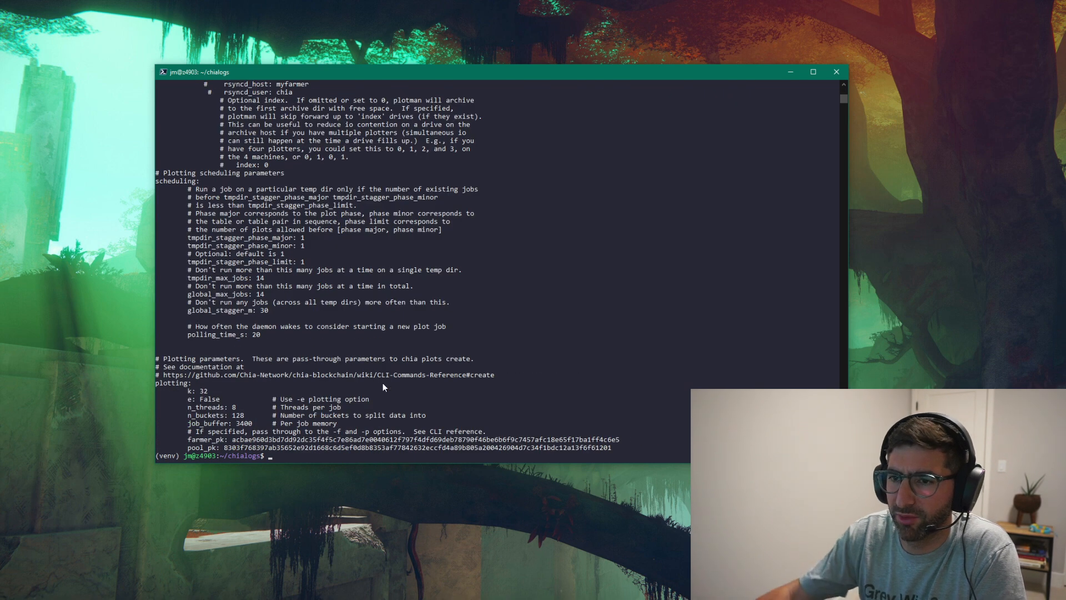
mouse_move(260, 279)
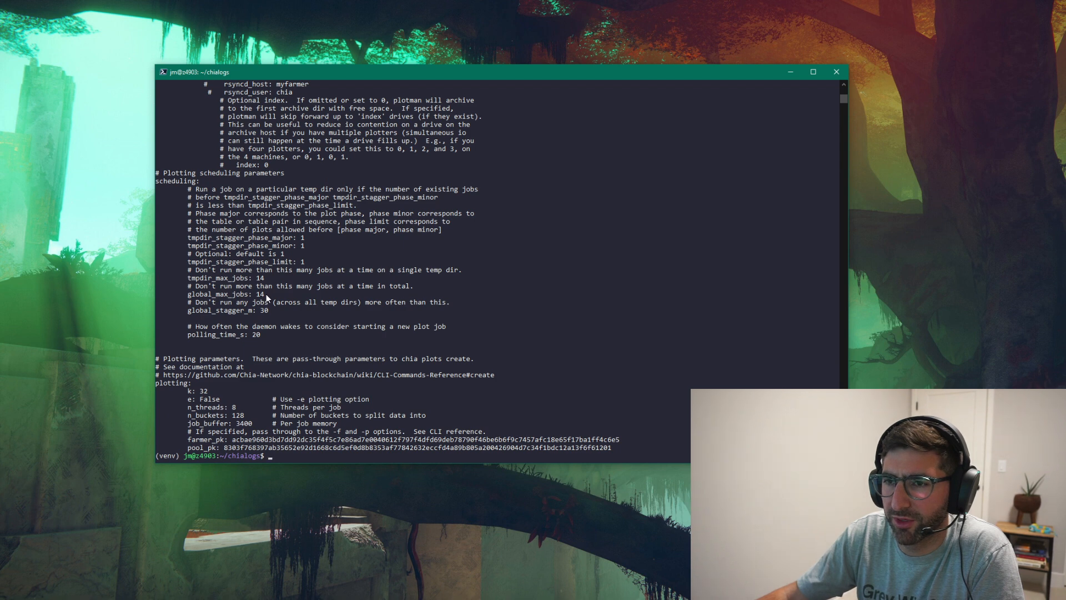
mouse_move(243, 426)
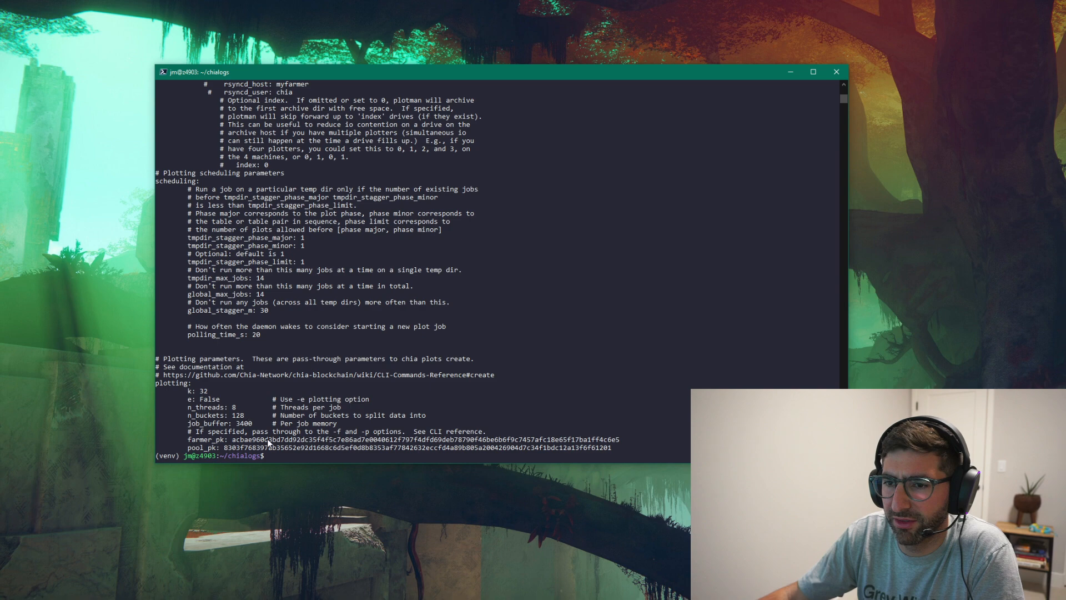
mouse_move(295, 423)
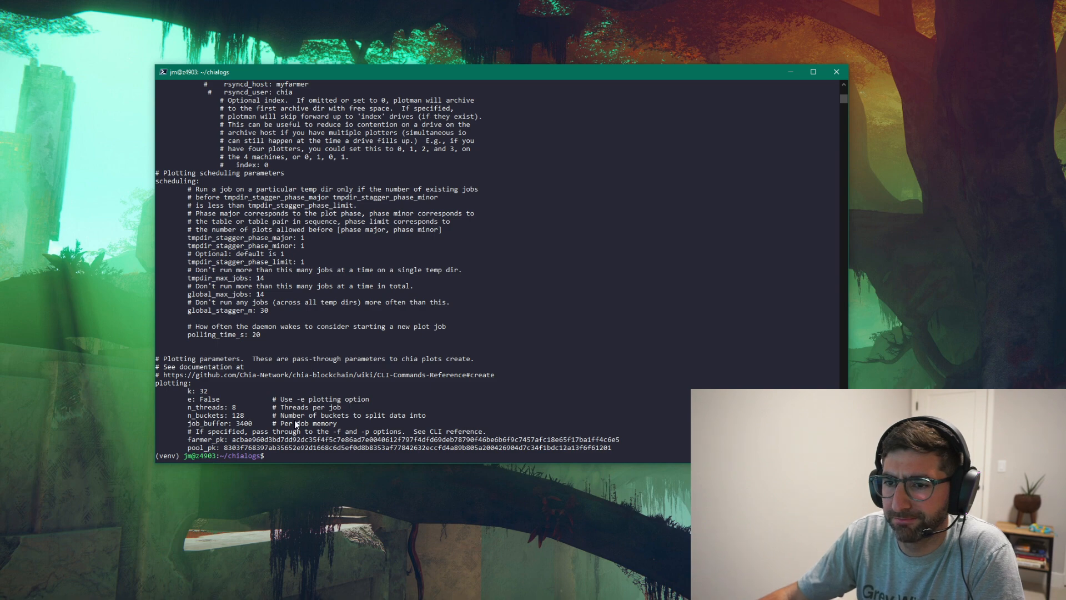
scroll("up", 3)
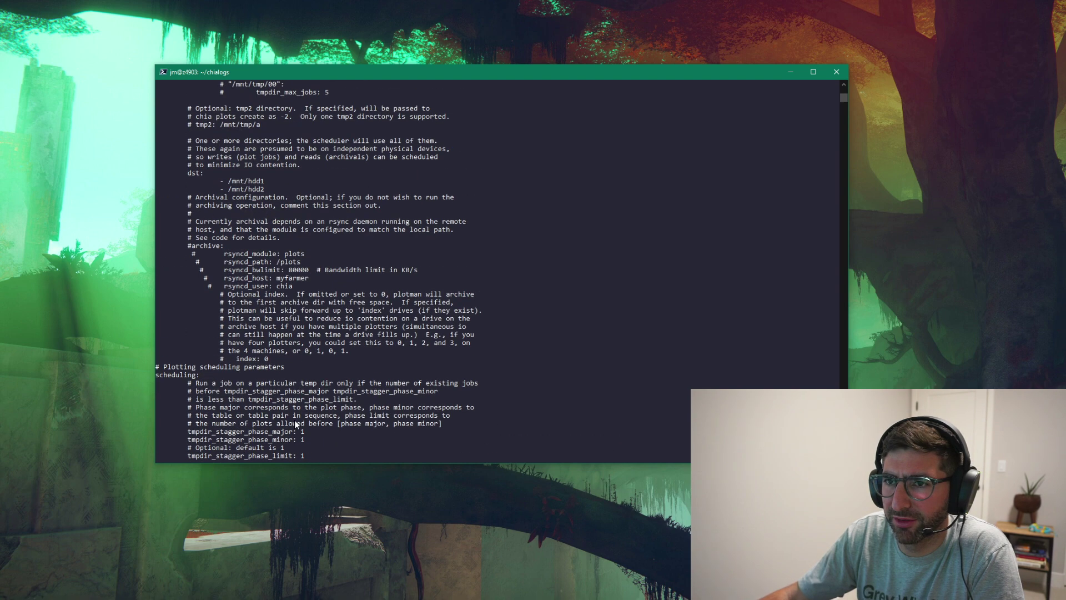
scroll("down", 3)
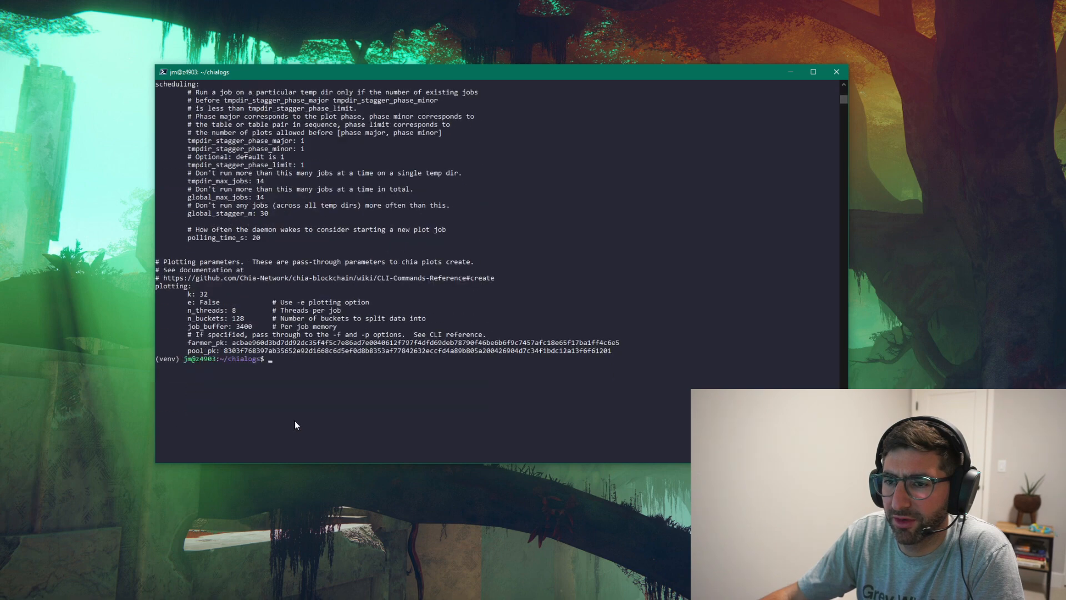
scroll("up", 3)
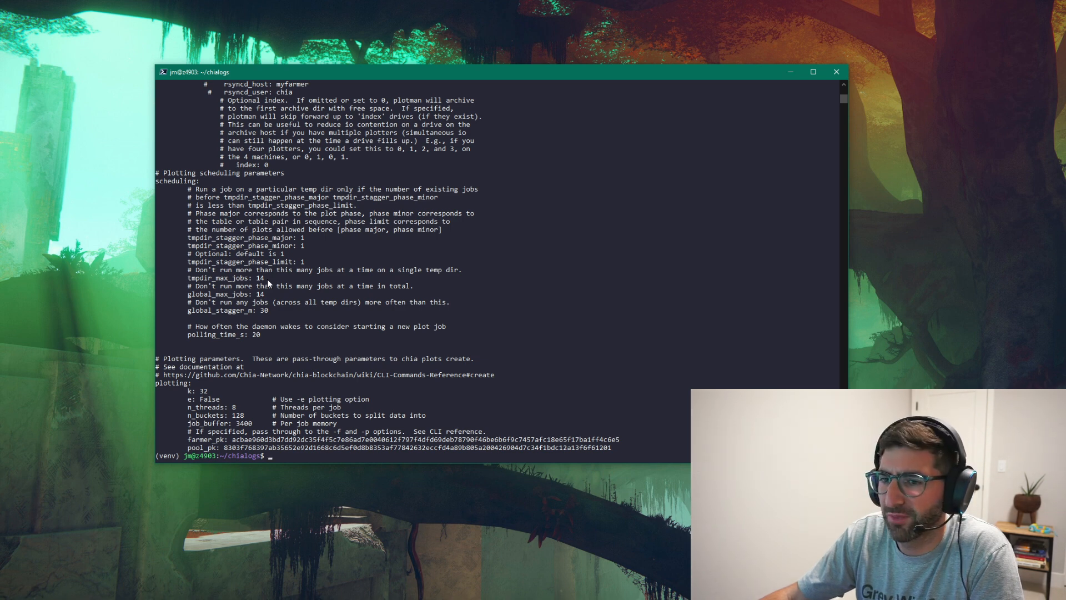
mouse_move(304, 359)
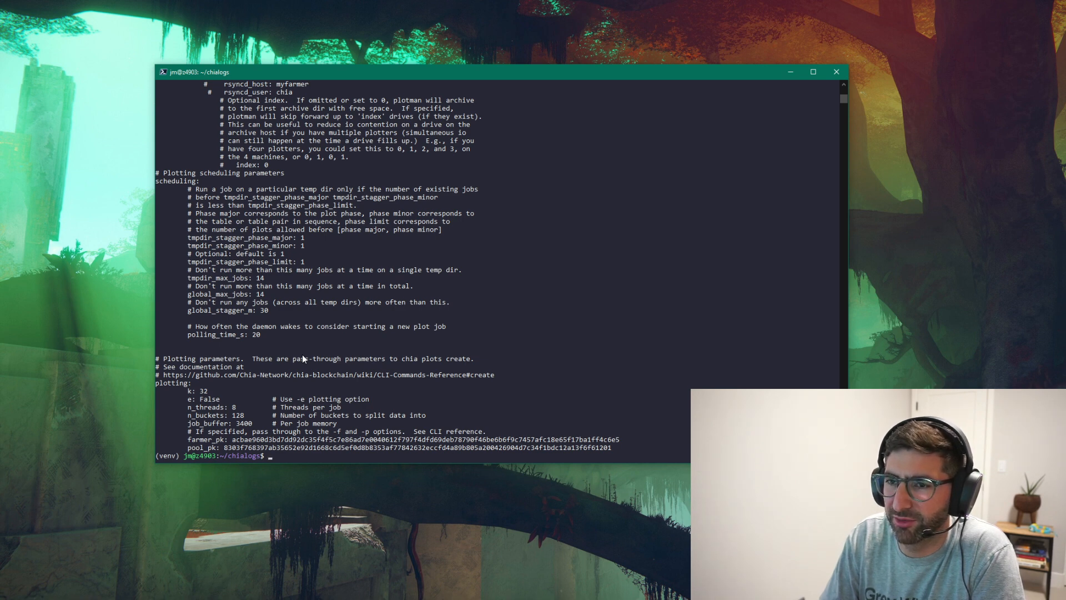
mouse_move(198, 498)
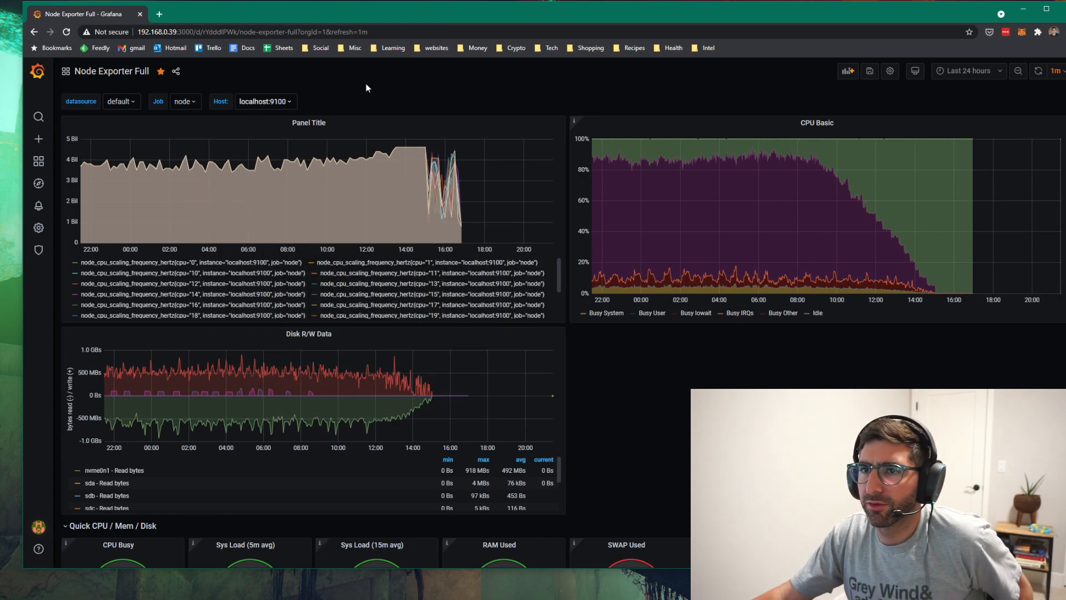
left_click(967, 71)
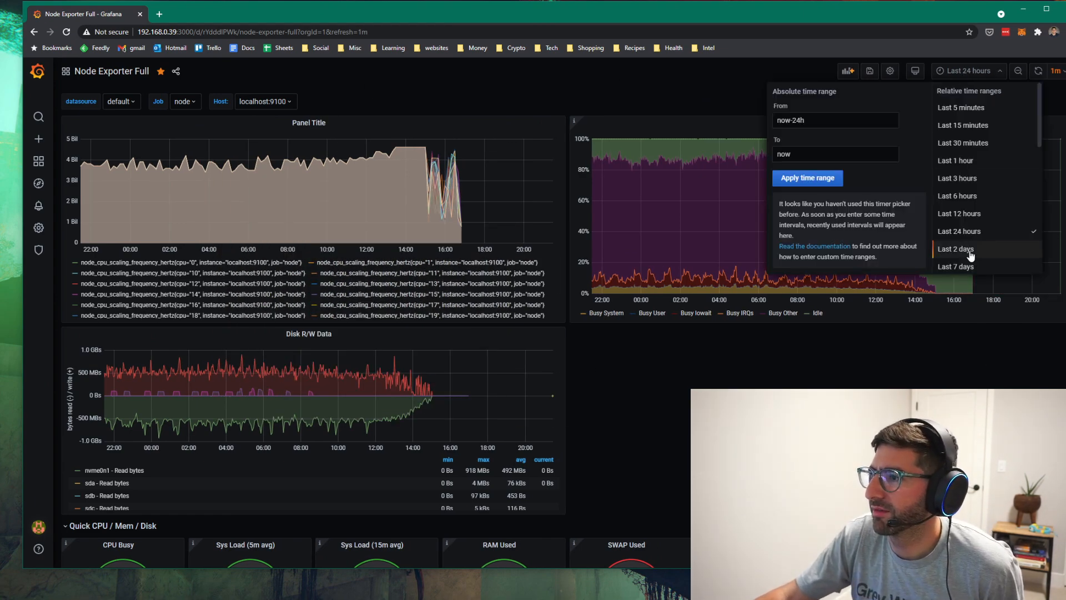
left_click(955, 265)
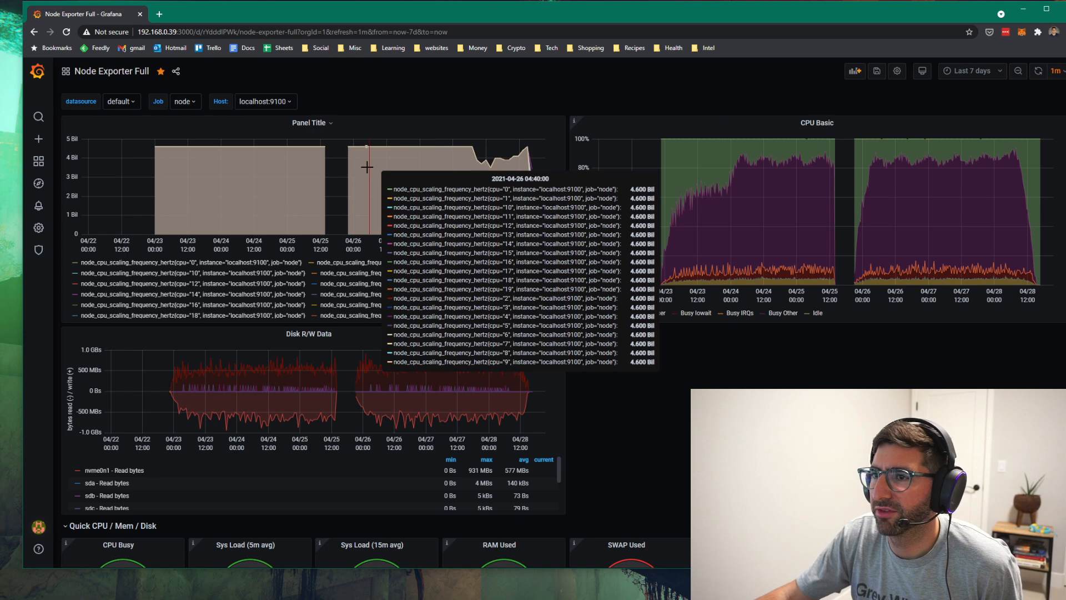
mouse_move(442, 168)
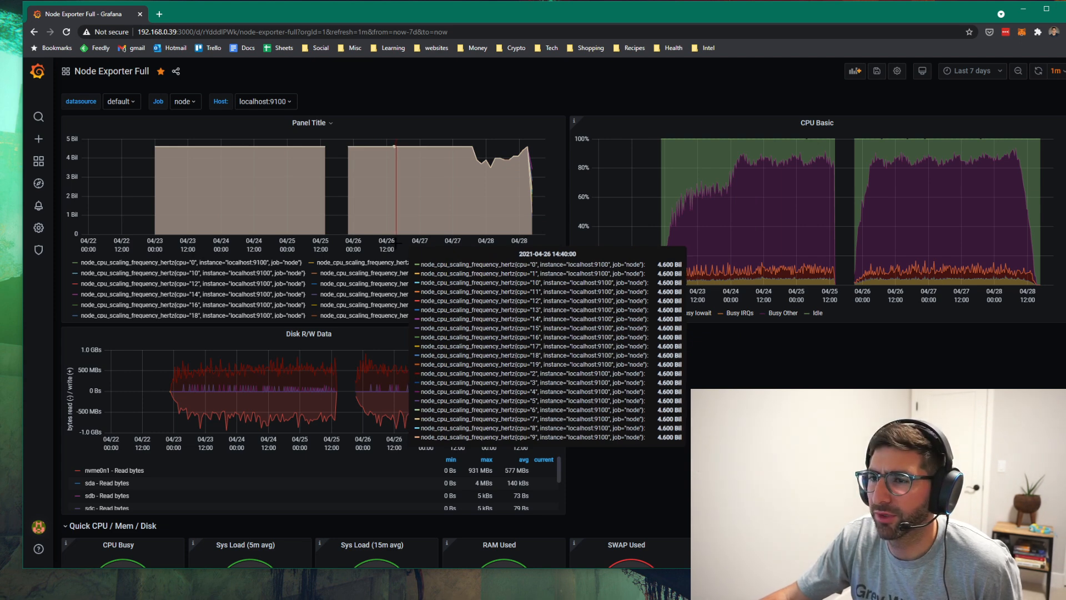
mouse_move(378, 185)
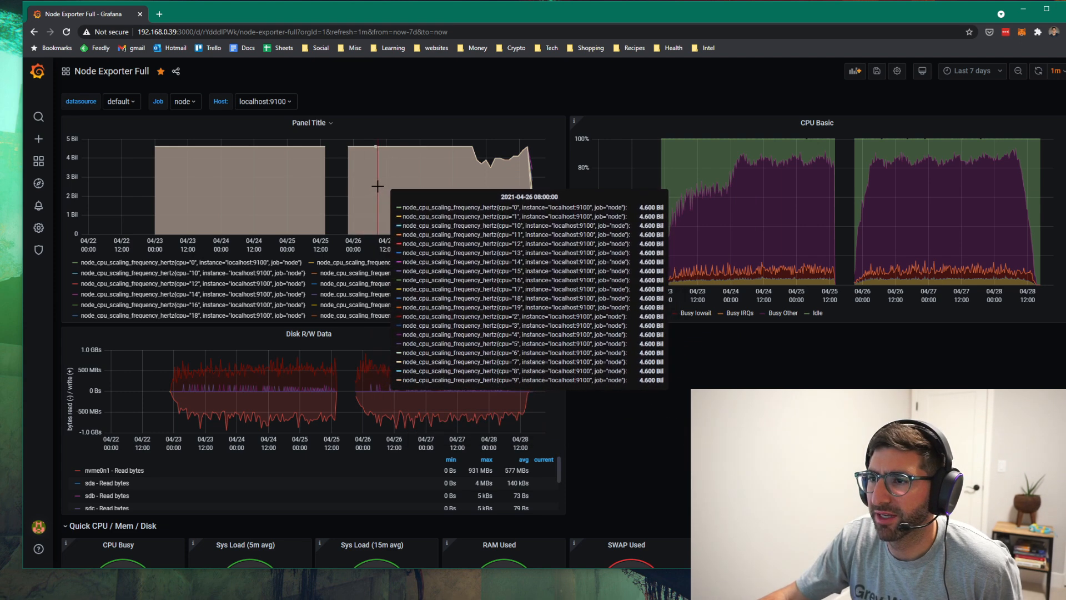
mouse_move(438, 178)
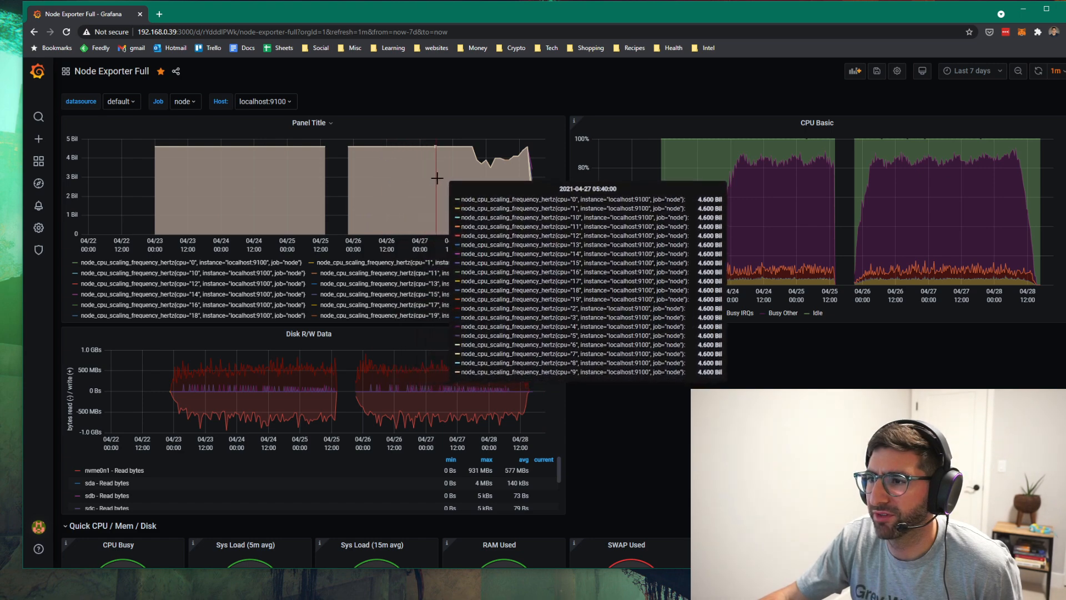
mouse_move(364, 157)
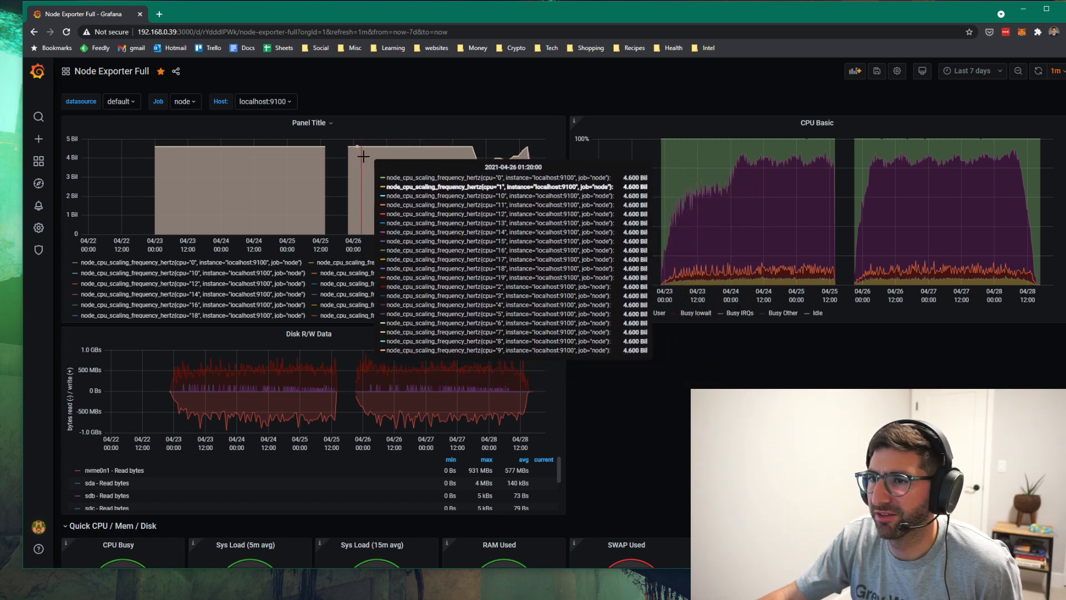
mouse_move(777, 206)
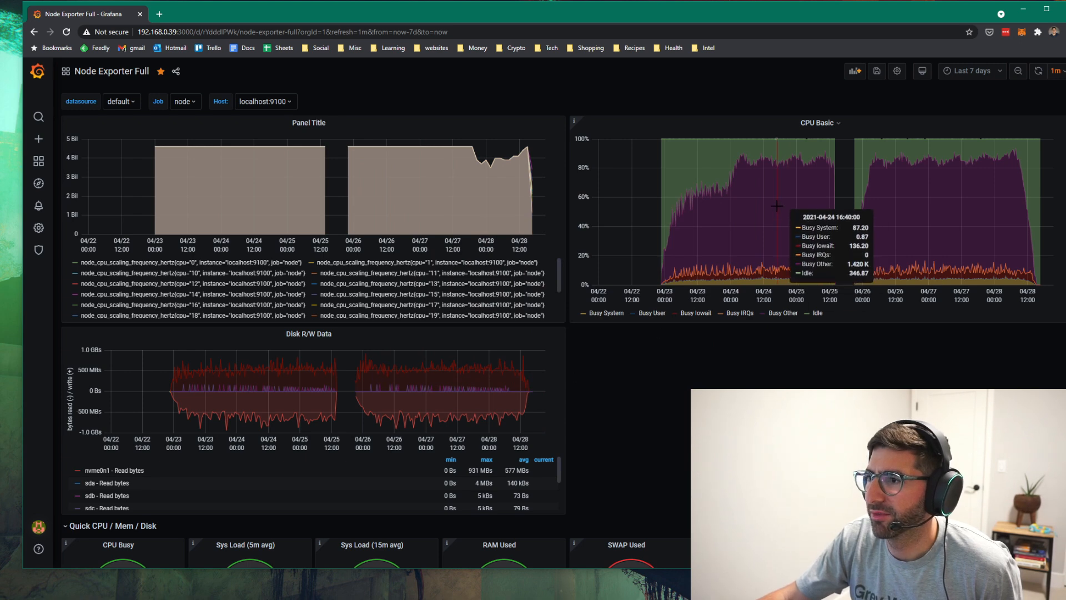
mouse_move(775, 161)
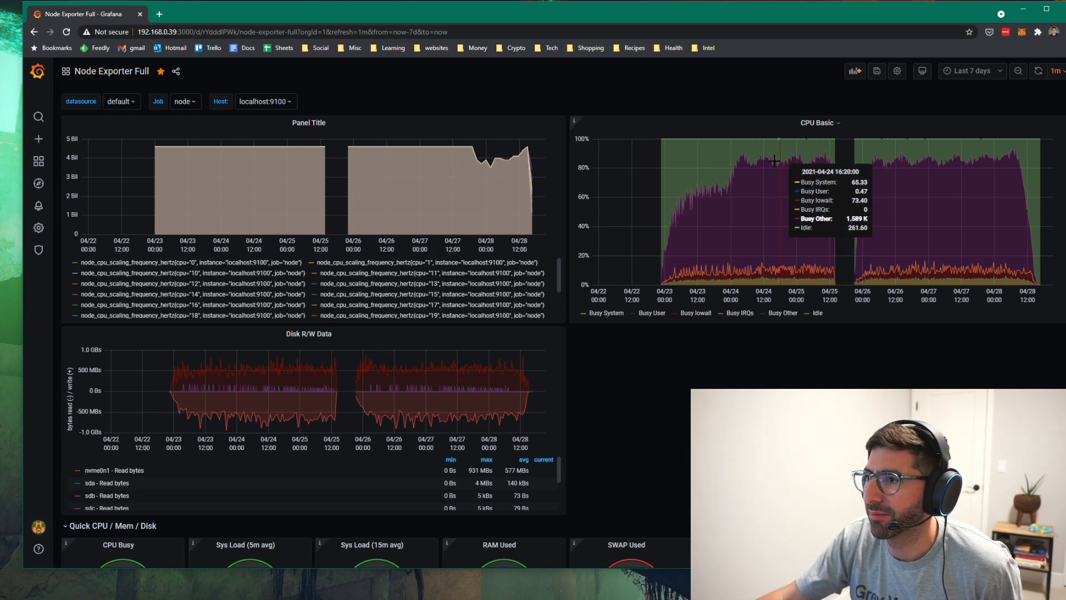
mouse_move(847, 332)
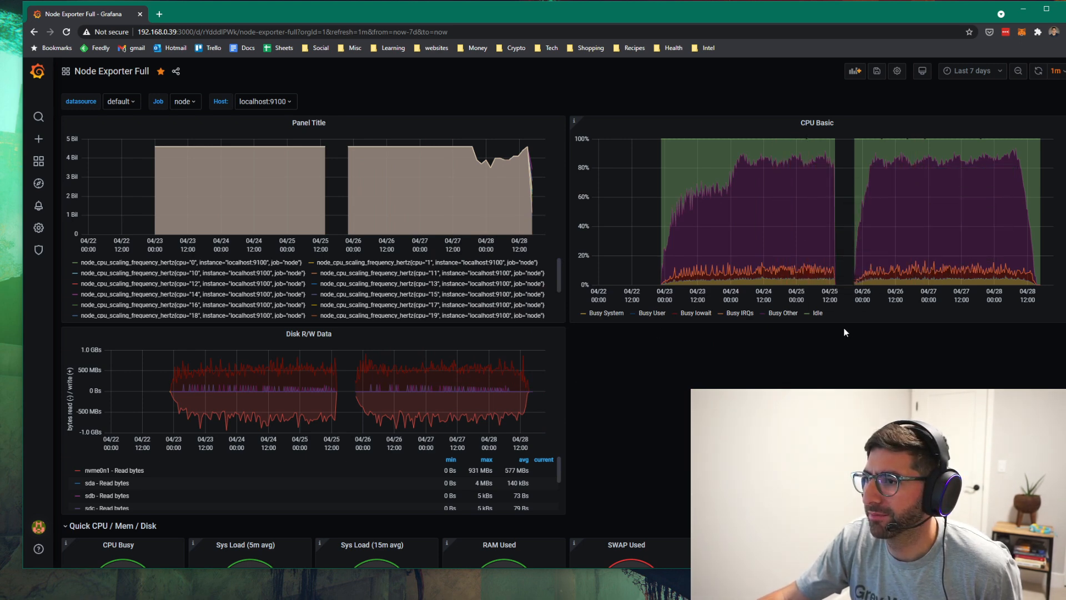
mouse_move(850, 320)
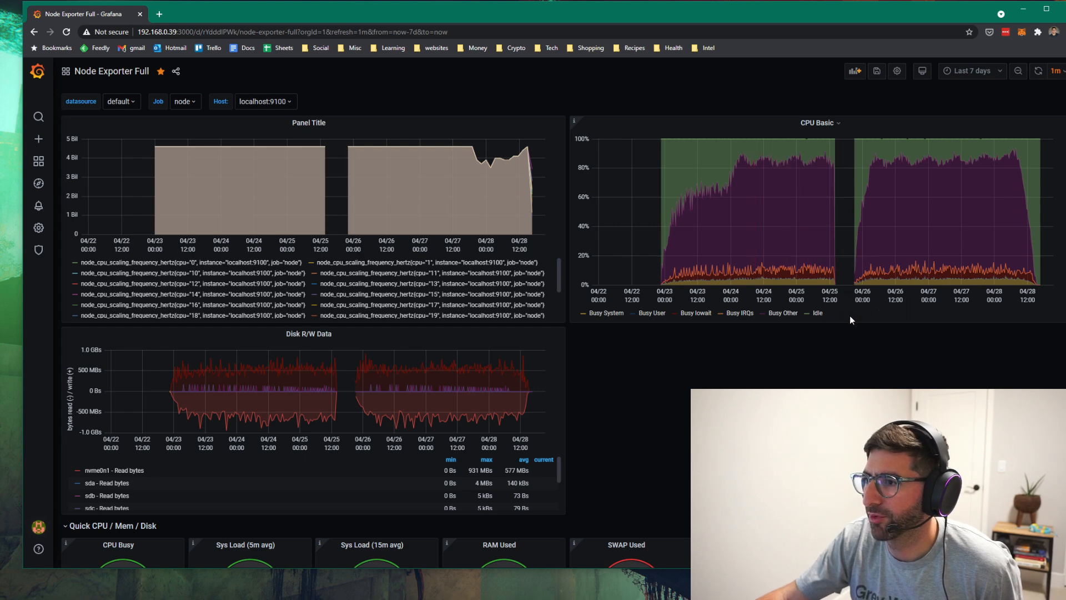
mouse_move(841, 177)
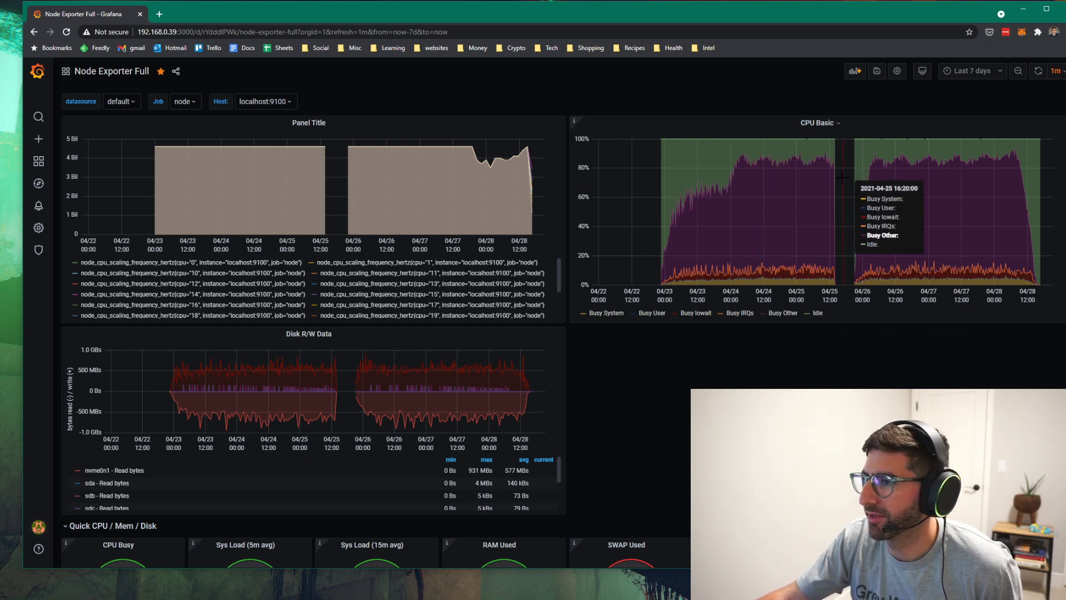
mouse_move(763, 327)
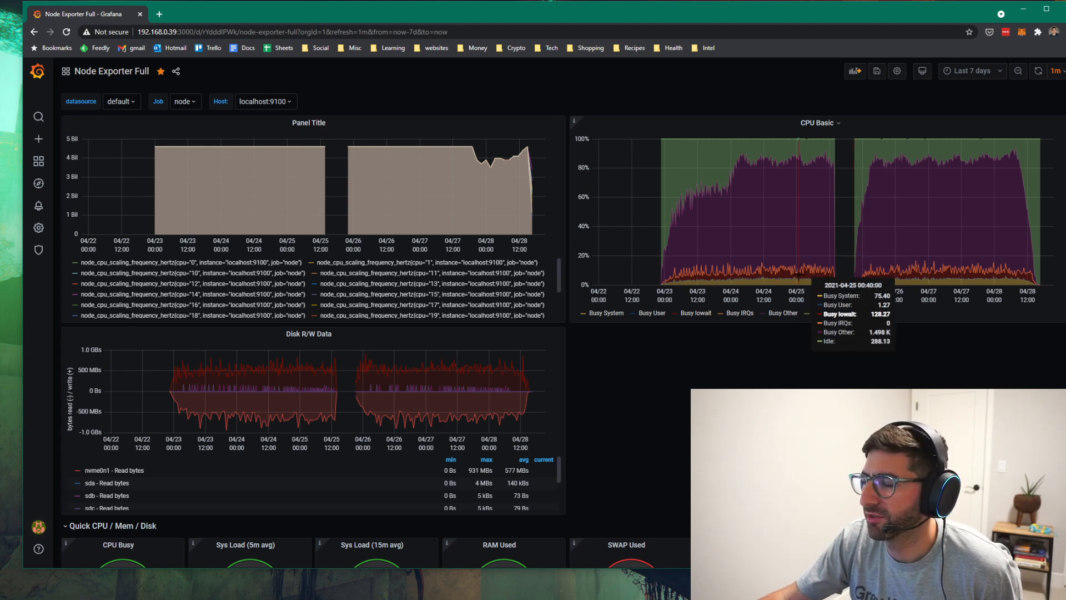
mouse_move(816, 337)
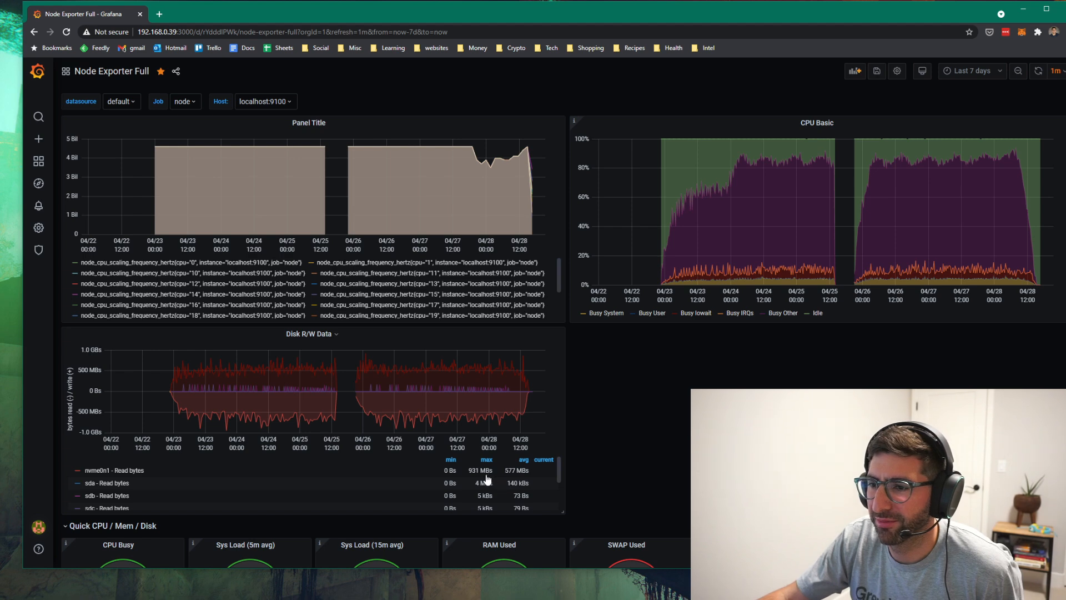
mouse_move(522, 481)
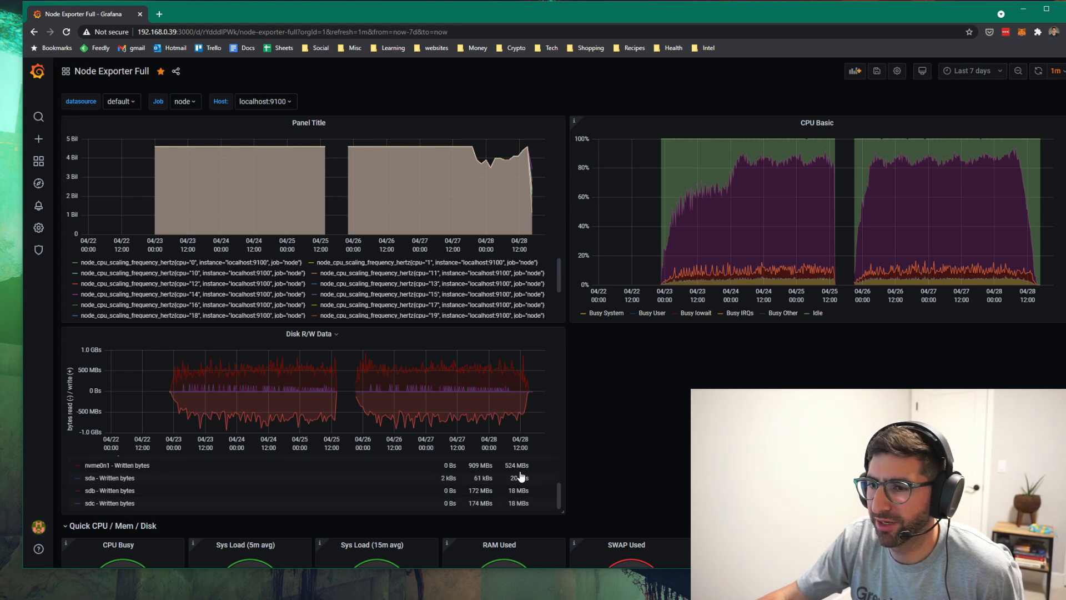
mouse_move(530, 413)
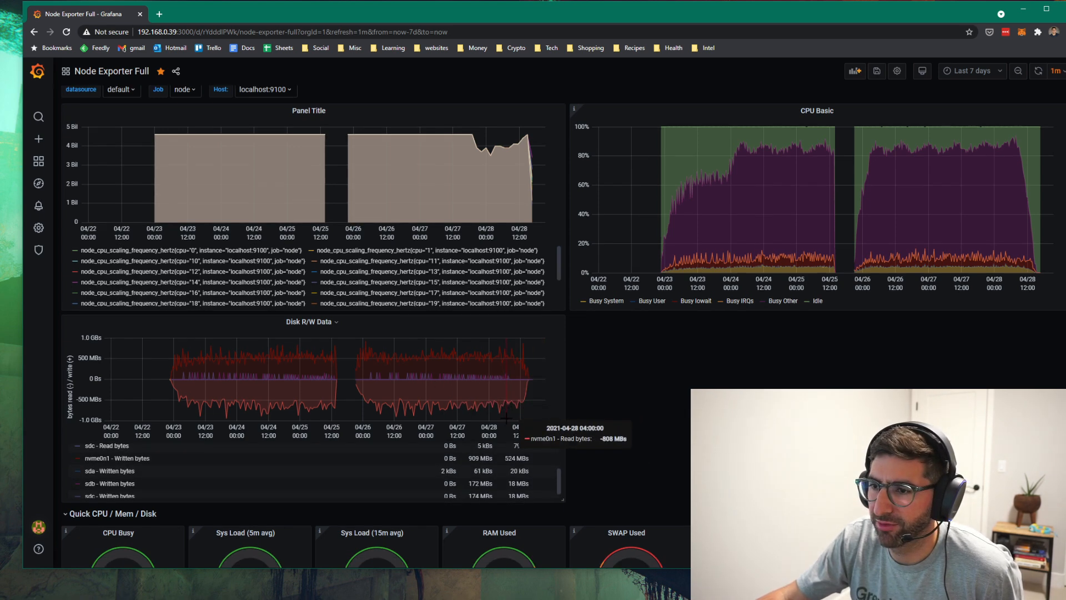
- Scroll the Node Exporter Full dashboard to the Quick CPU/Mem/Disk and Memory Basic panels
scroll("down", 3)
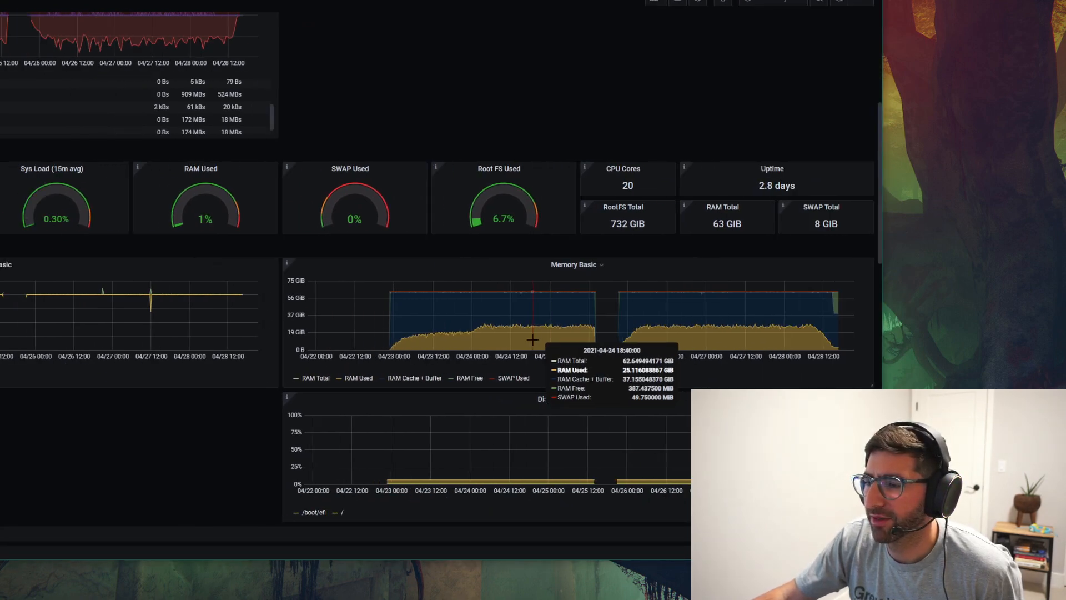
mouse_move(576, 330)
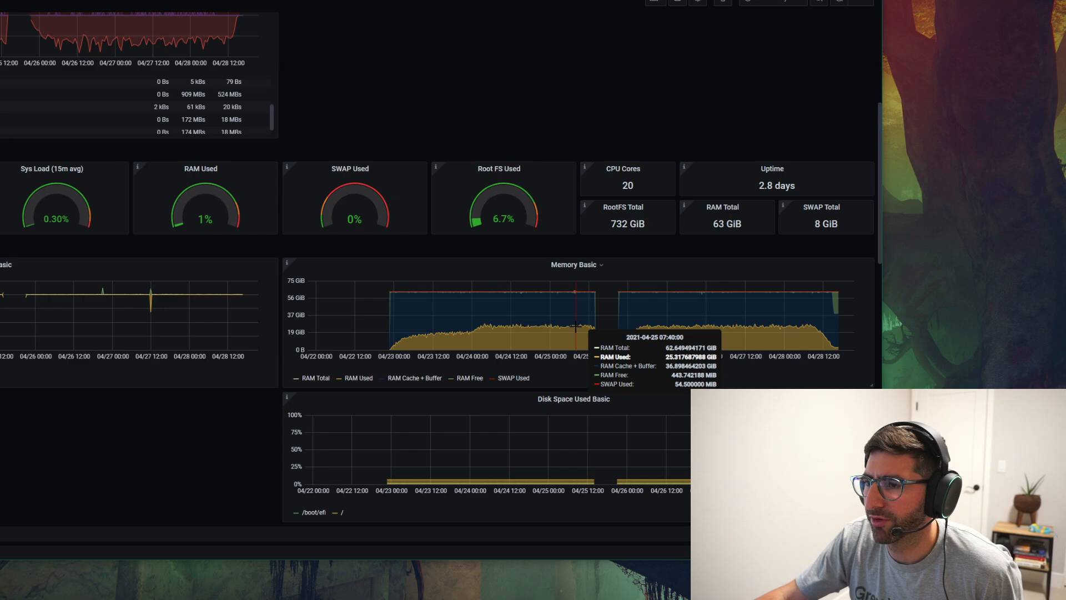
mouse_move(419, 330)
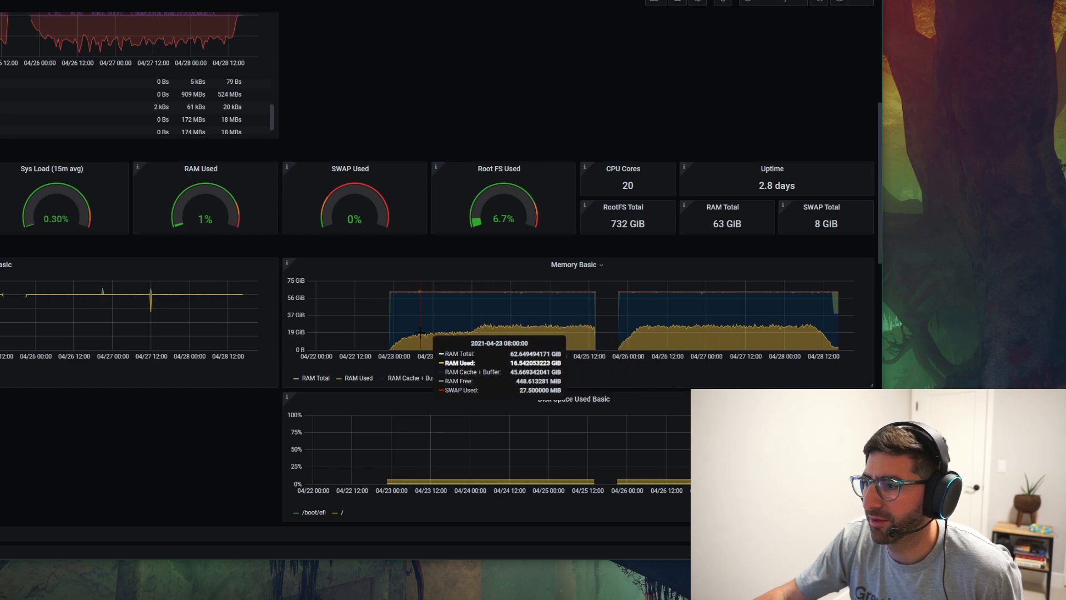
mouse_move(544, 329)
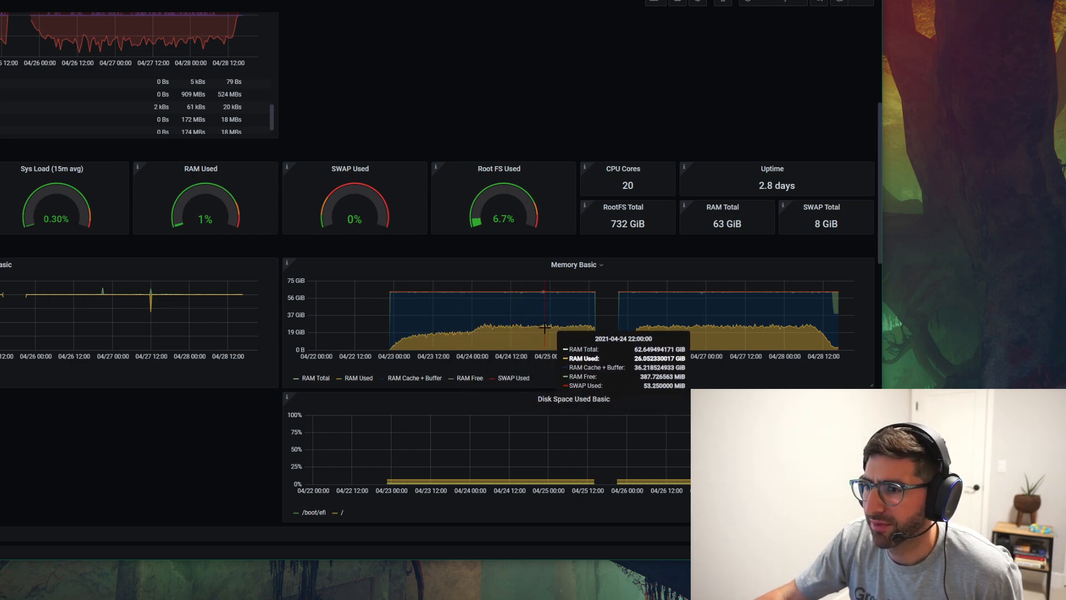
mouse_move(567, 330)
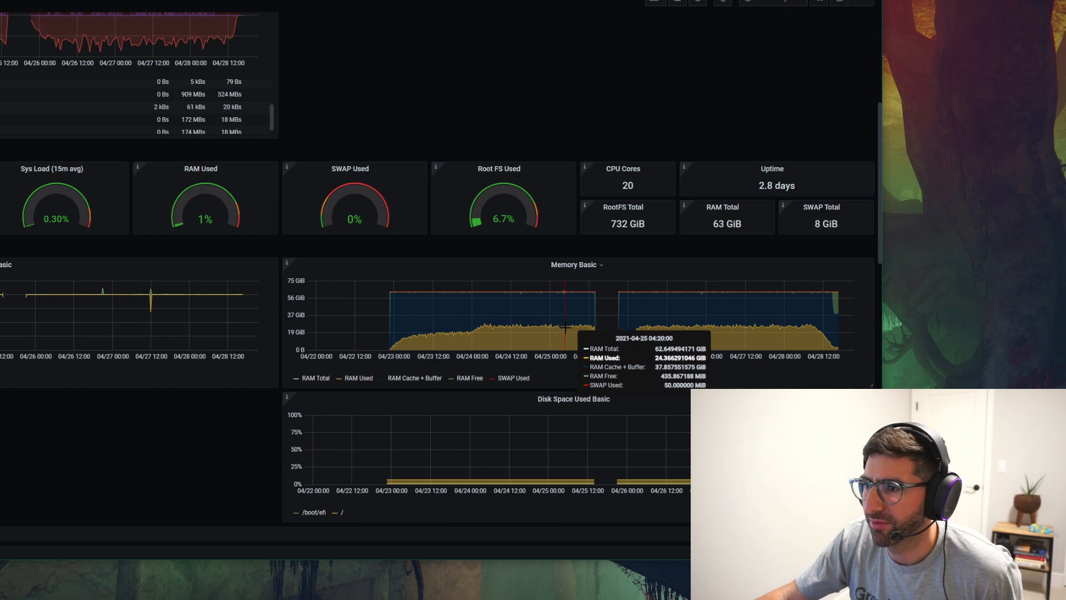
mouse_move(581, 333)
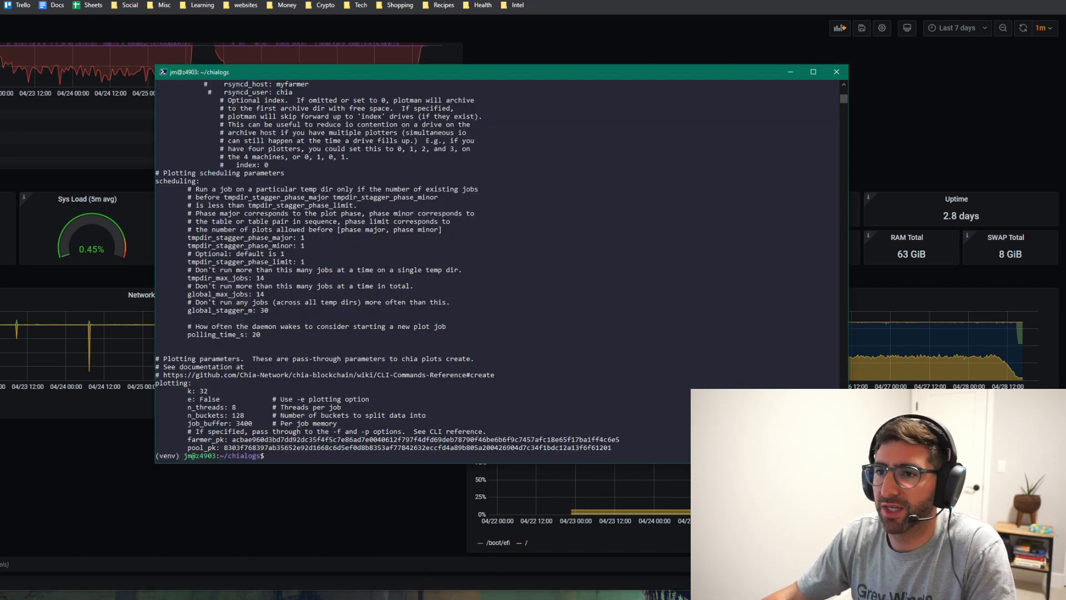
- Run lscpu for the i9-10900 details, then free for memory usage
type("lscput")
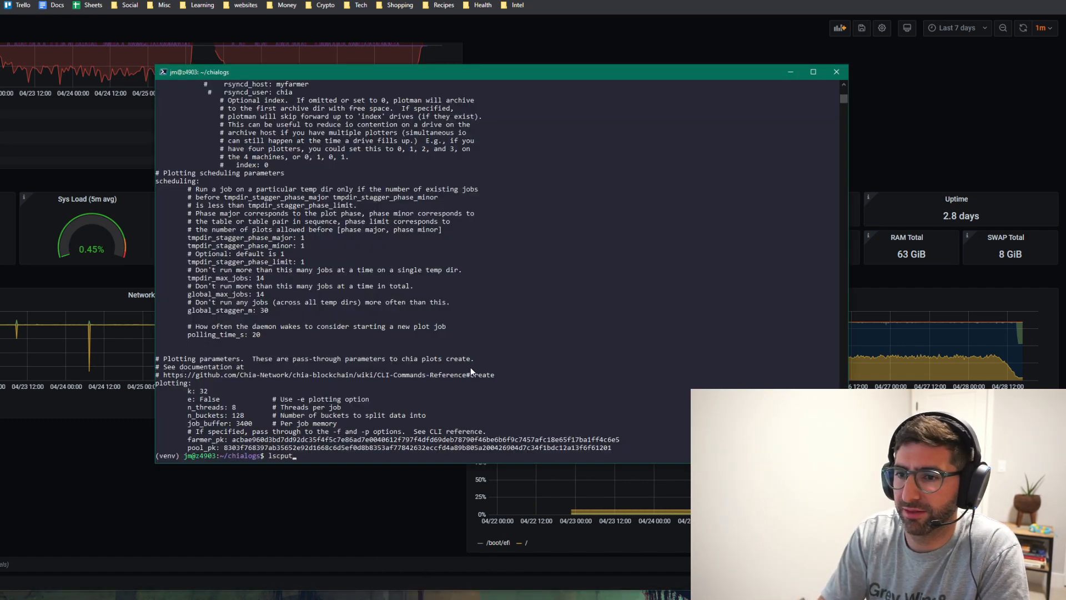
key("Return")
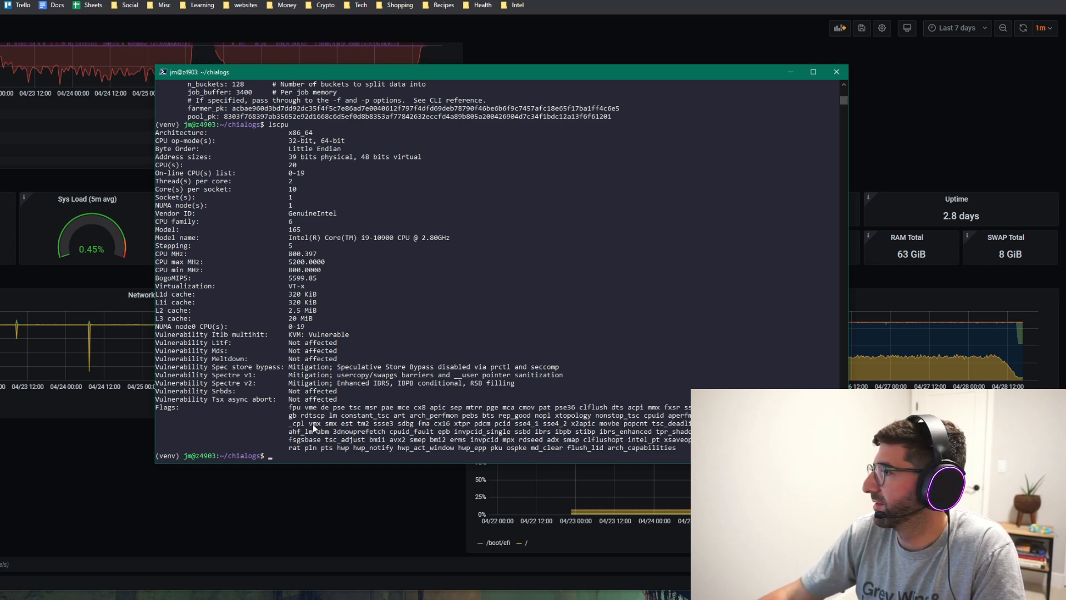
mouse_move(374, 246)
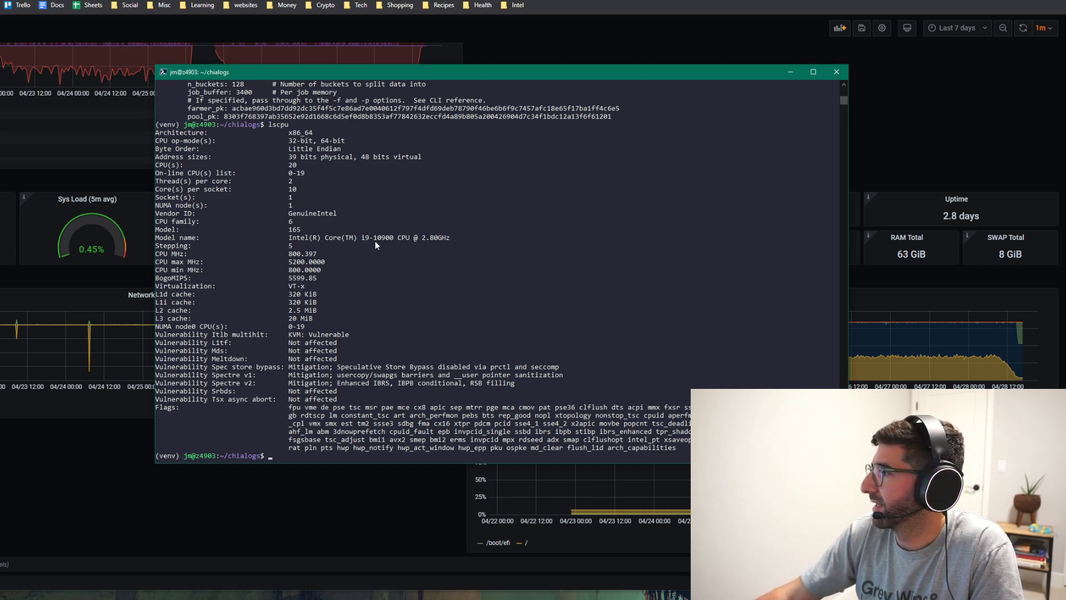
mouse_move(400, 248)
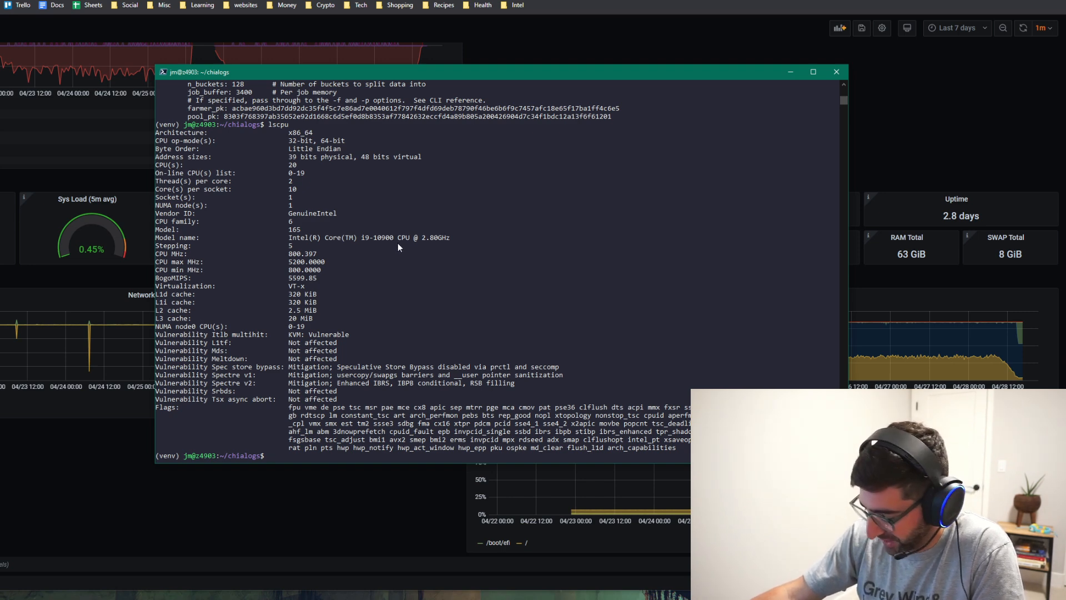
type("free")
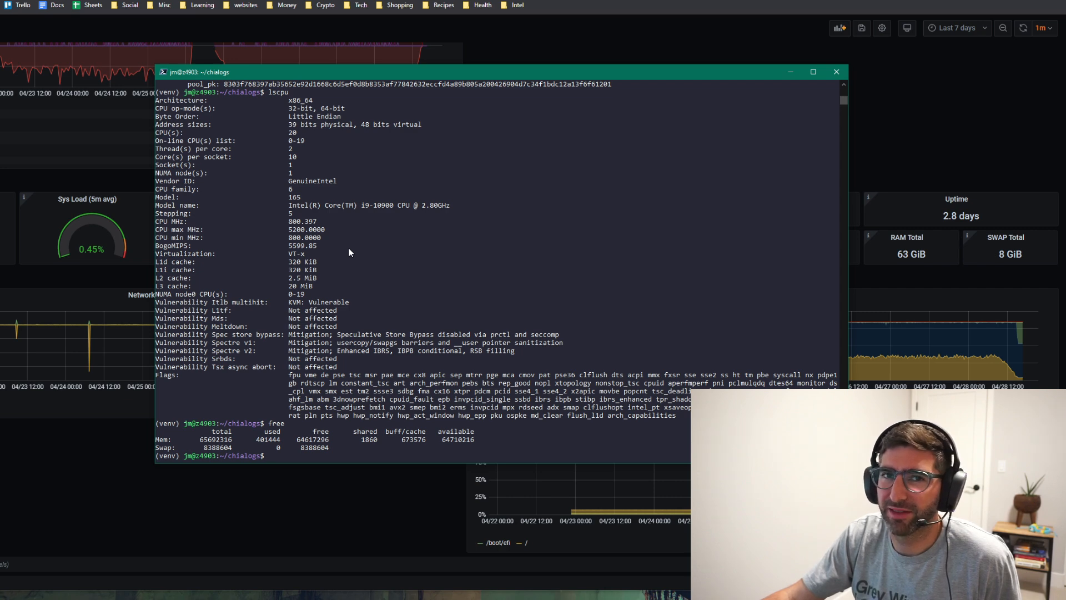
mouse_move(389, 217)
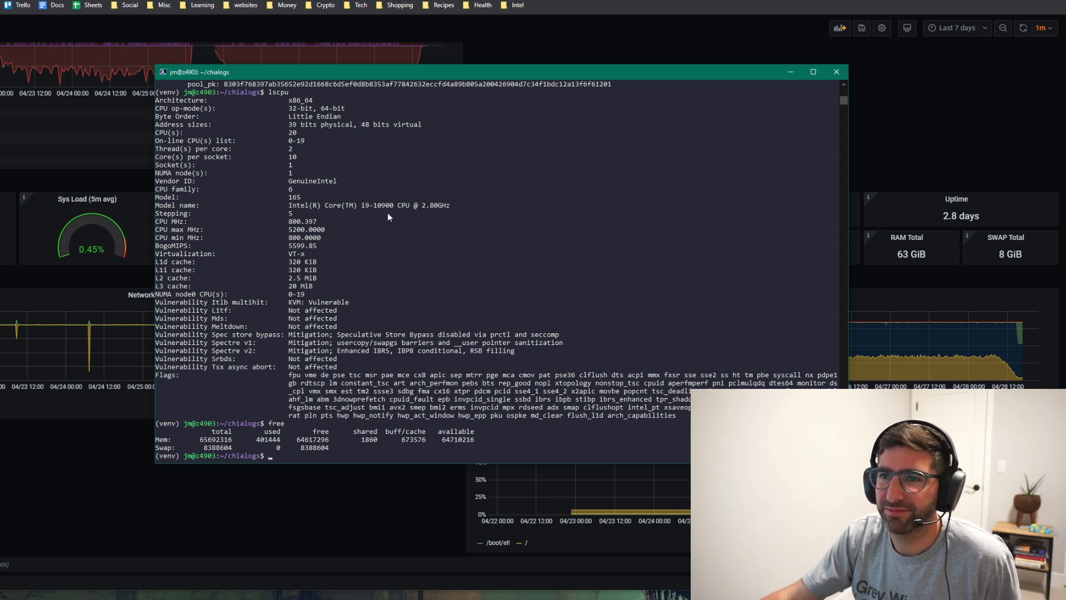
mouse_move(403, 215)
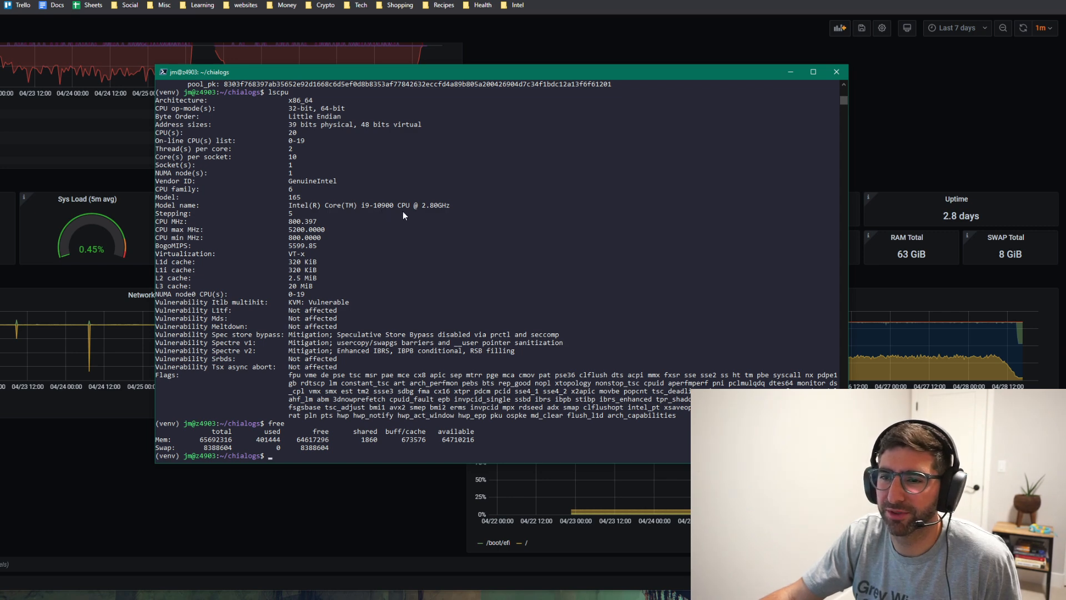
mouse_move(440, 245)
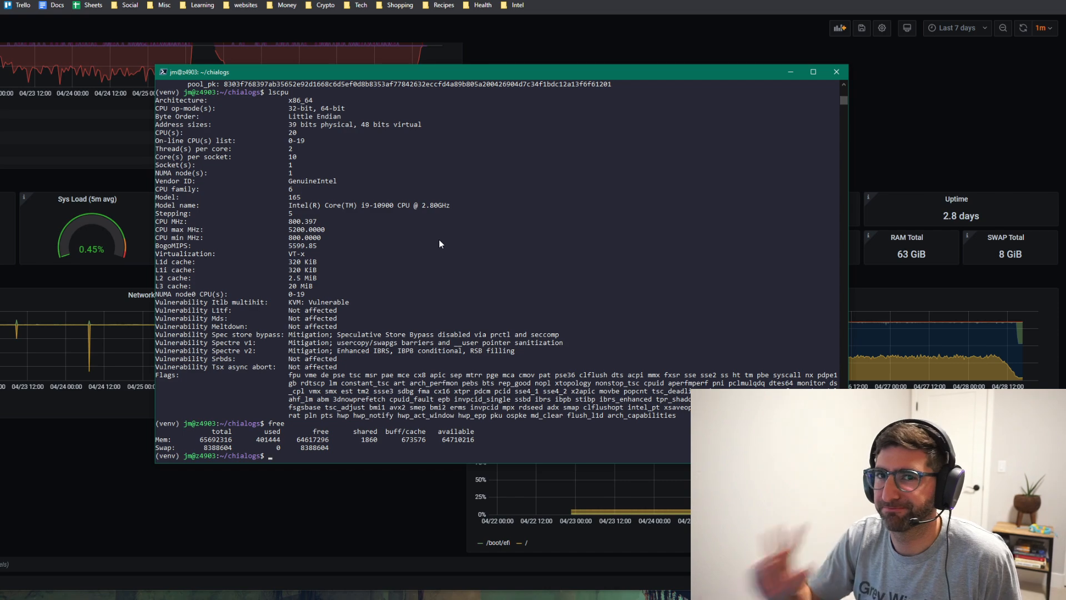